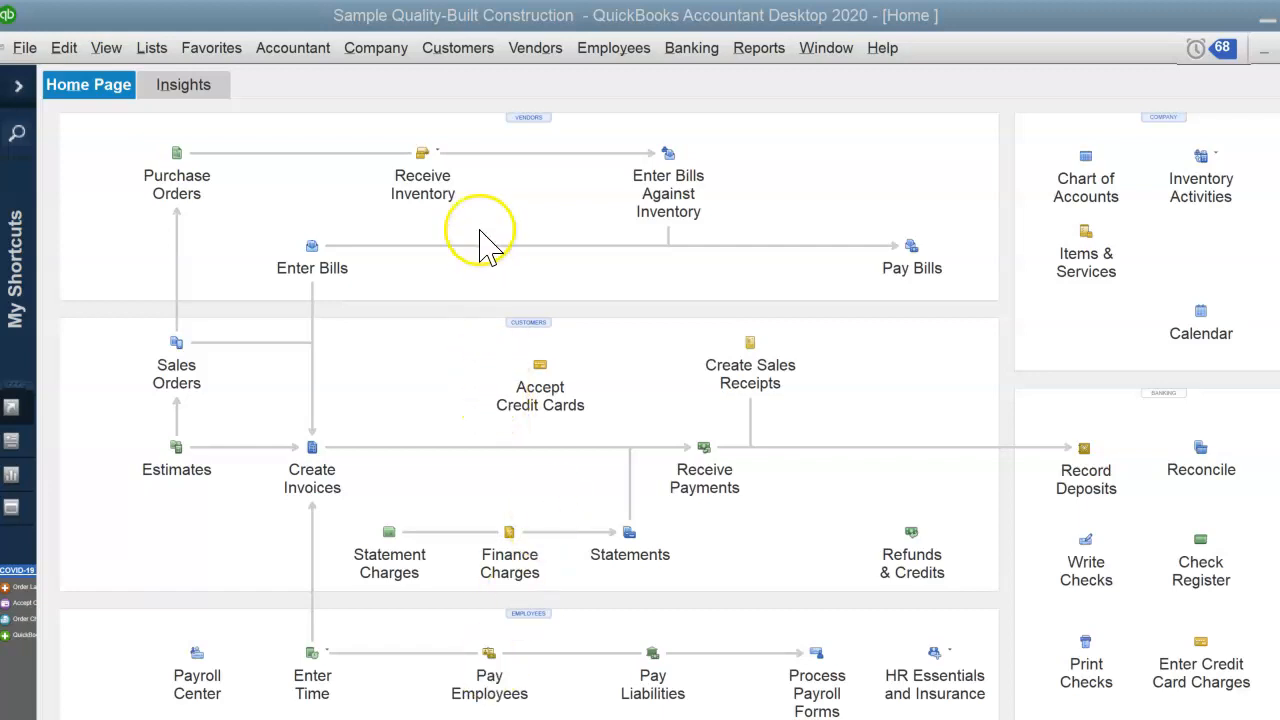
mouse_move(390, 195)
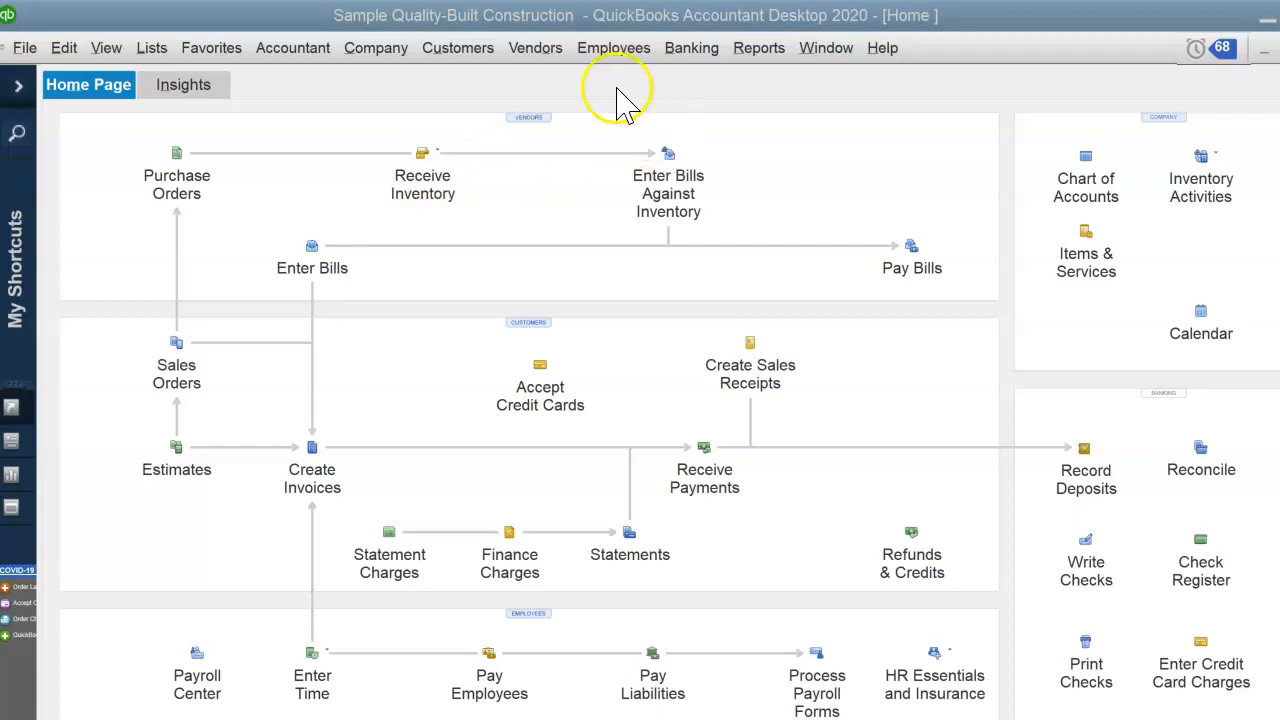
- Open AAA Tech Consultants in the Vendor Center and review its Tax, Account and Additional Info tabs
click(535, 47)
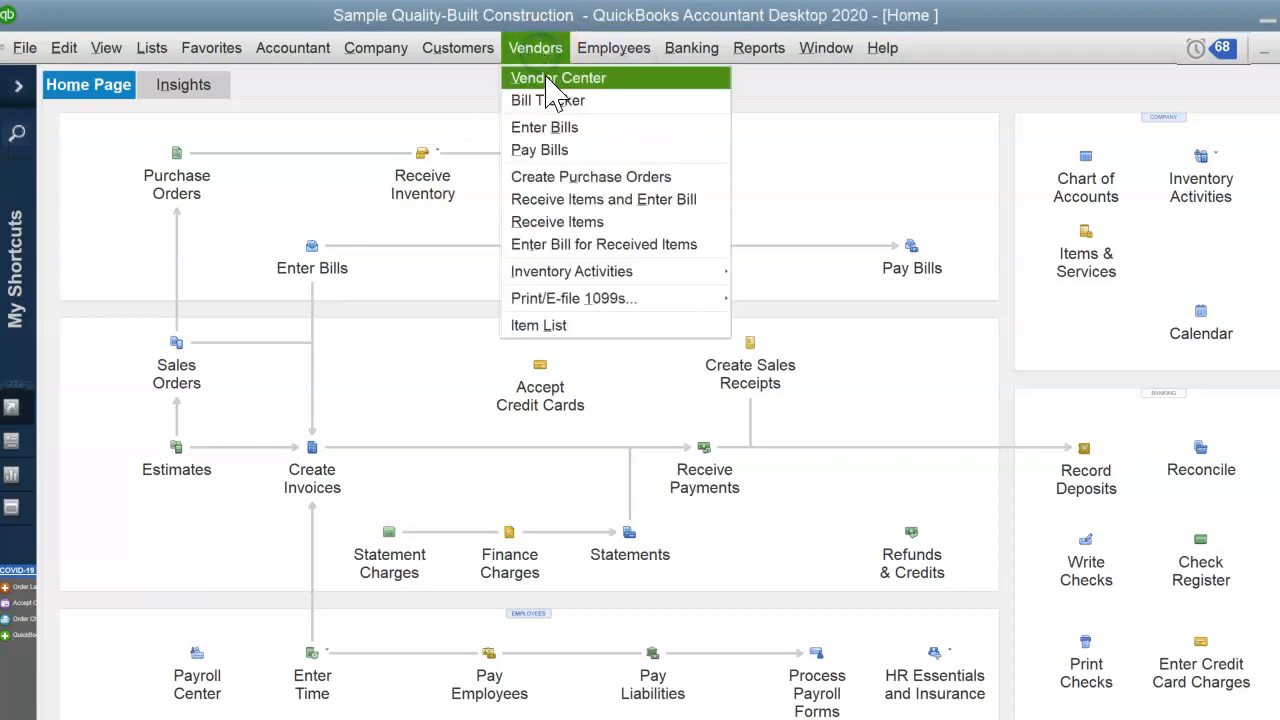
click(558, 78)
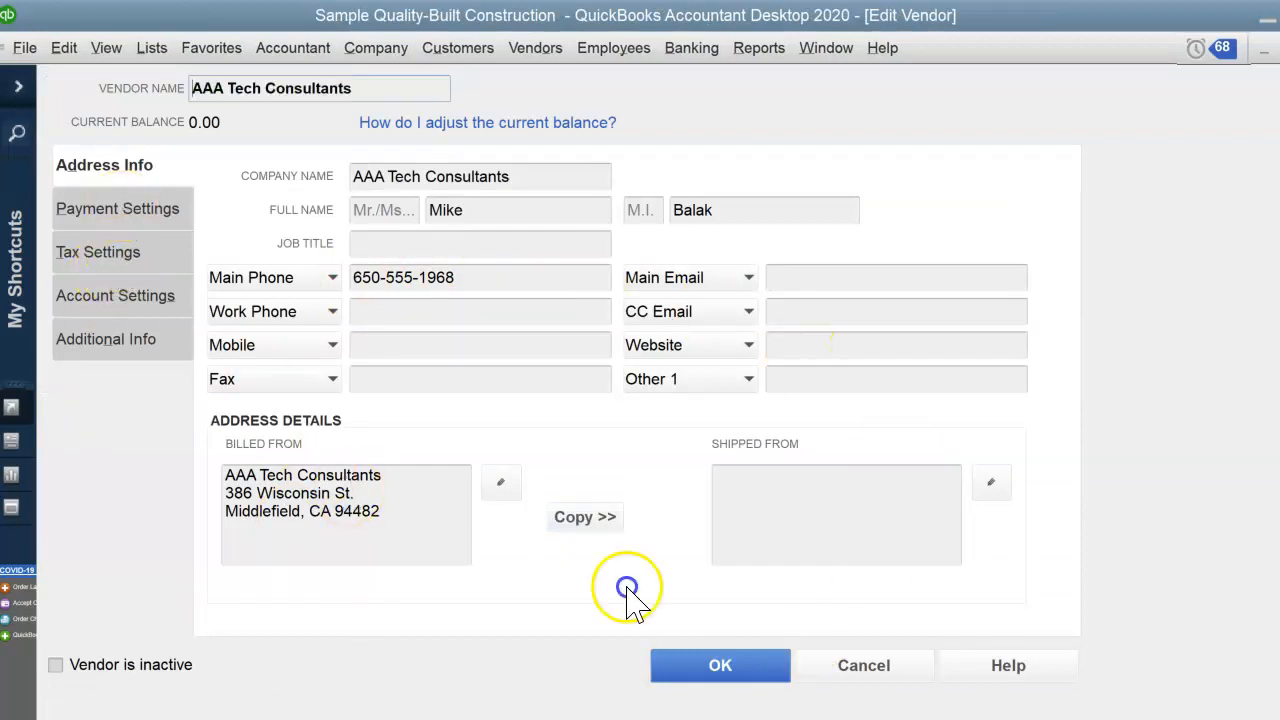
click(103, 251)
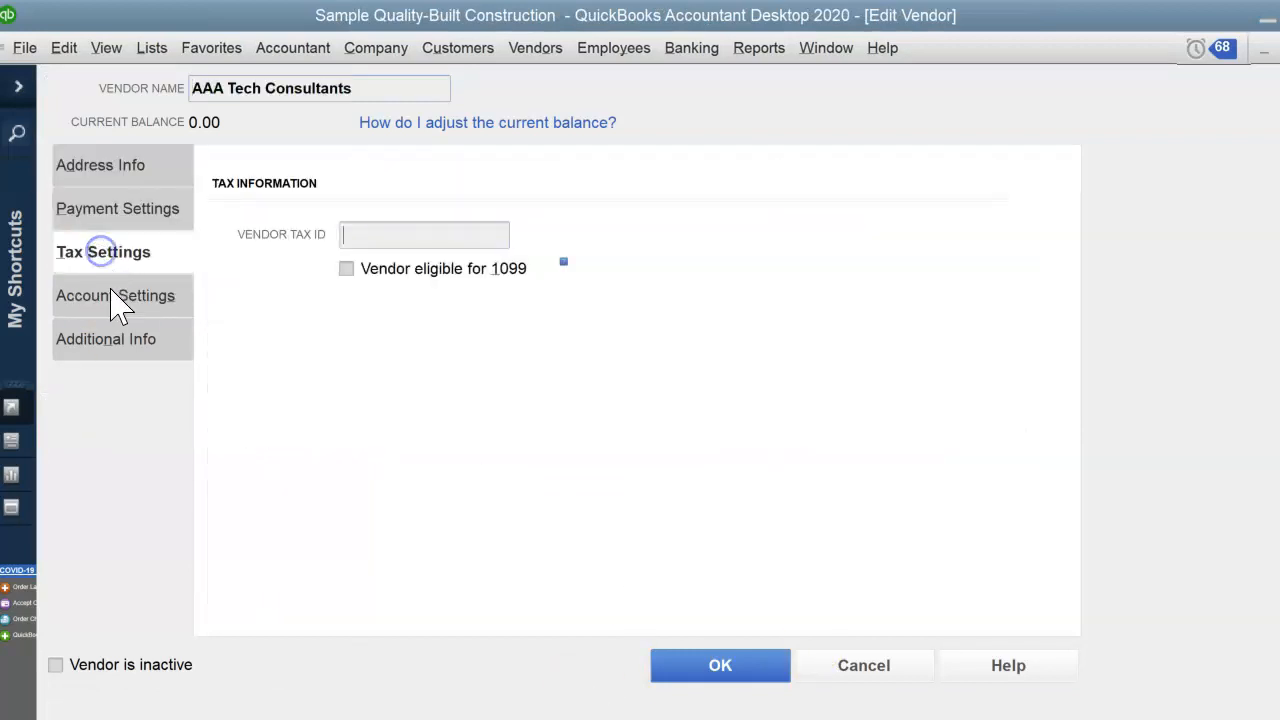
click(121, 295)
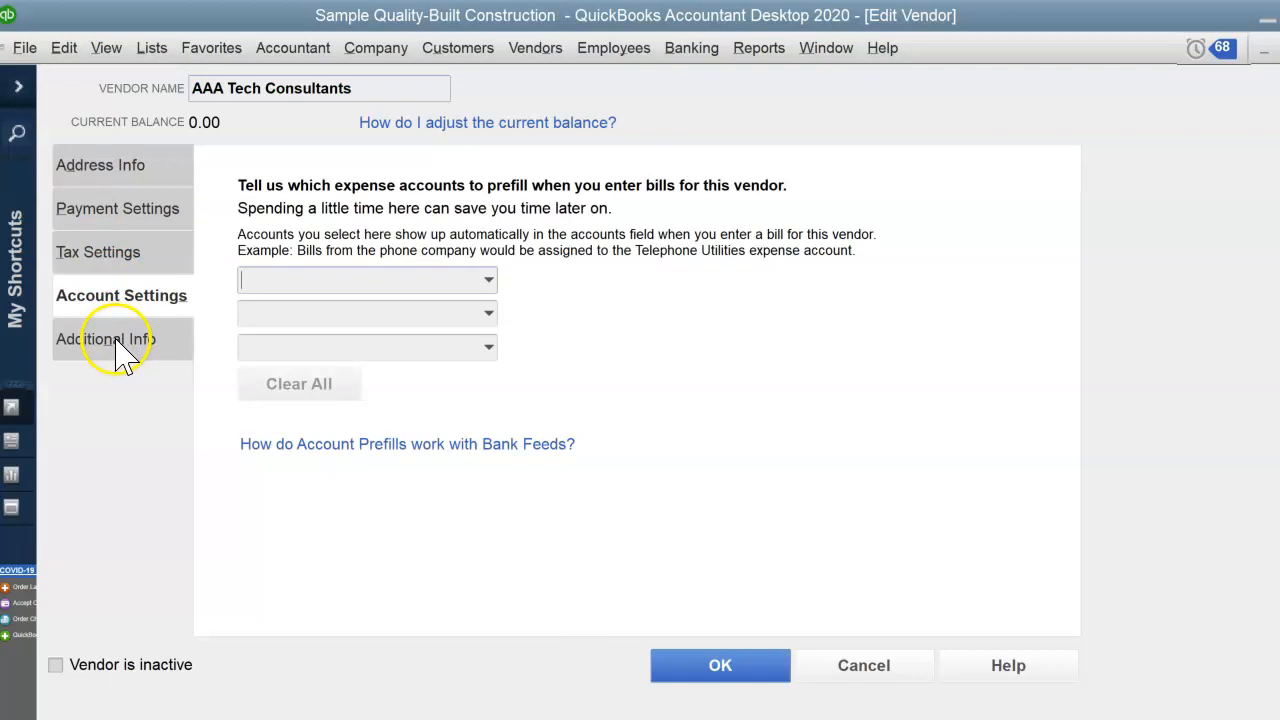
click(105, 338)
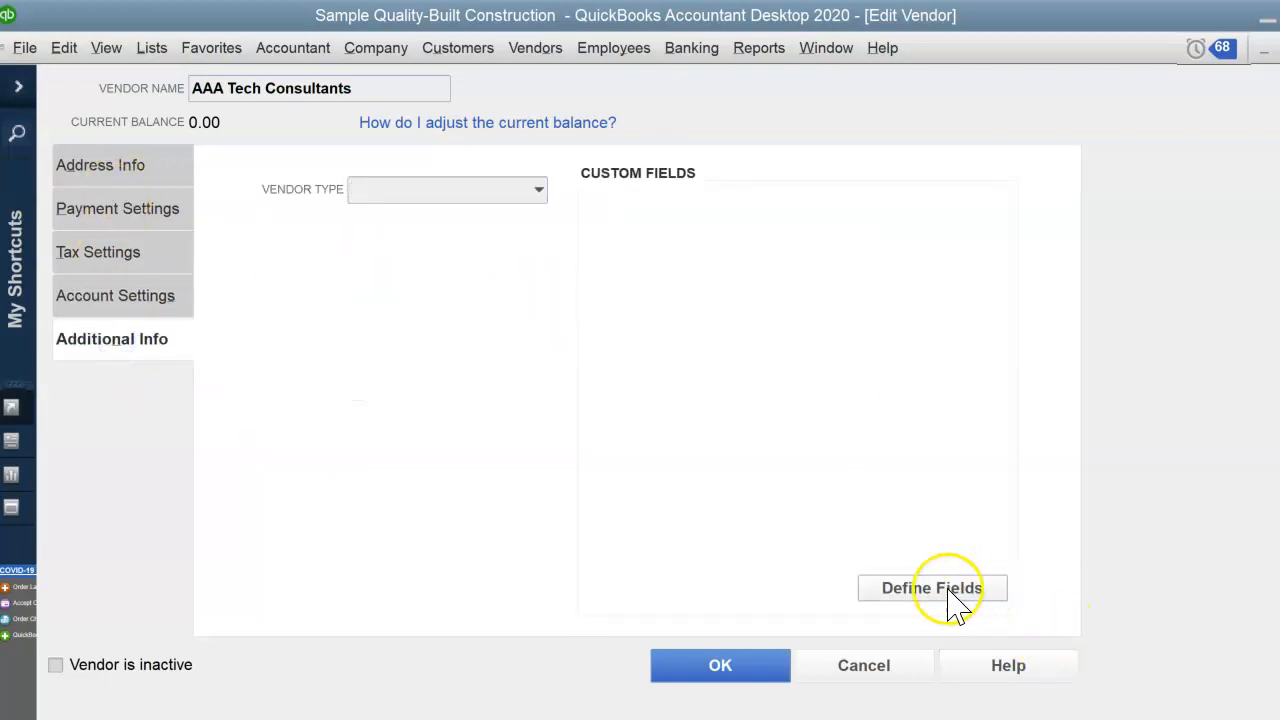
click(931, 587)
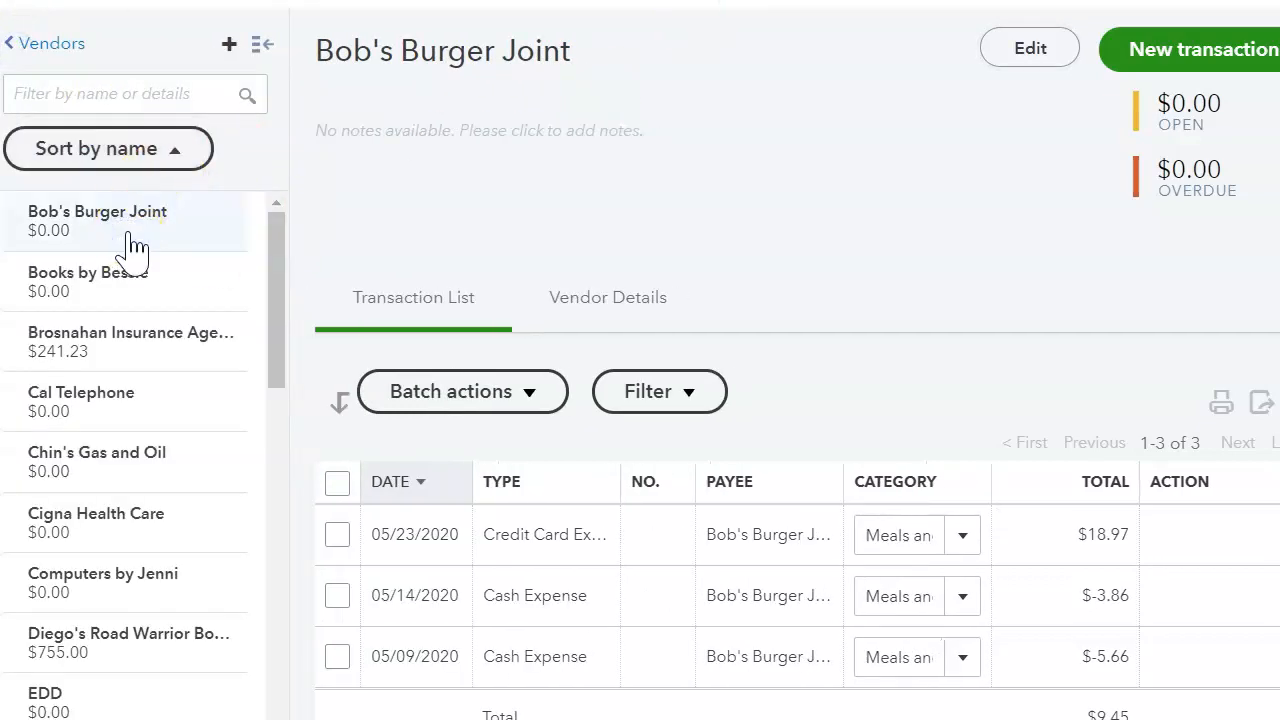
click(97, 211)
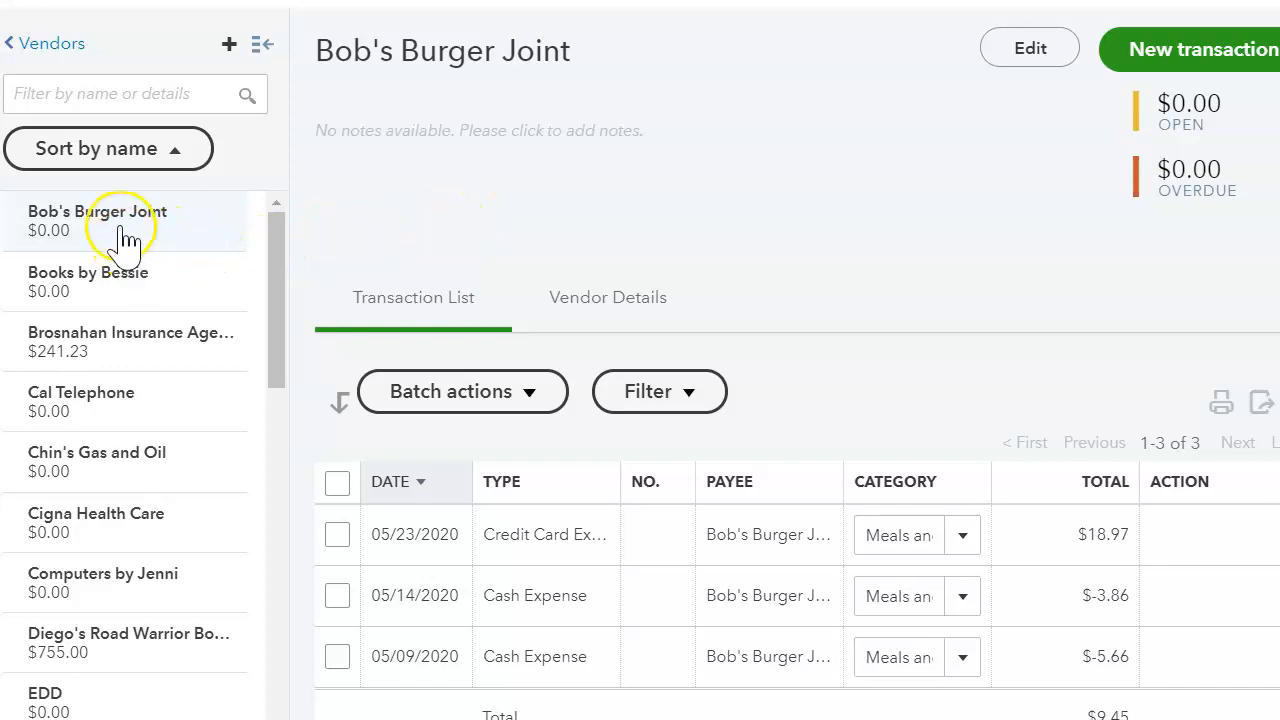
click(1029, 47)
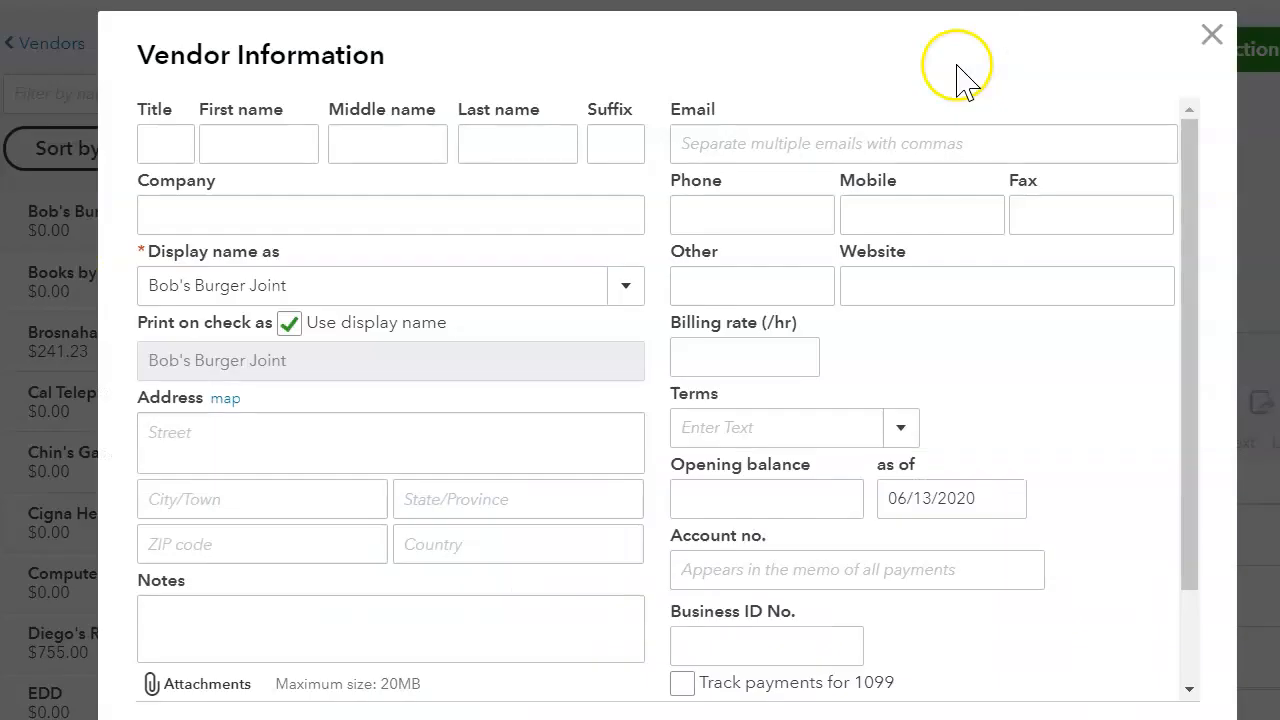
mouse_move(518, 190)
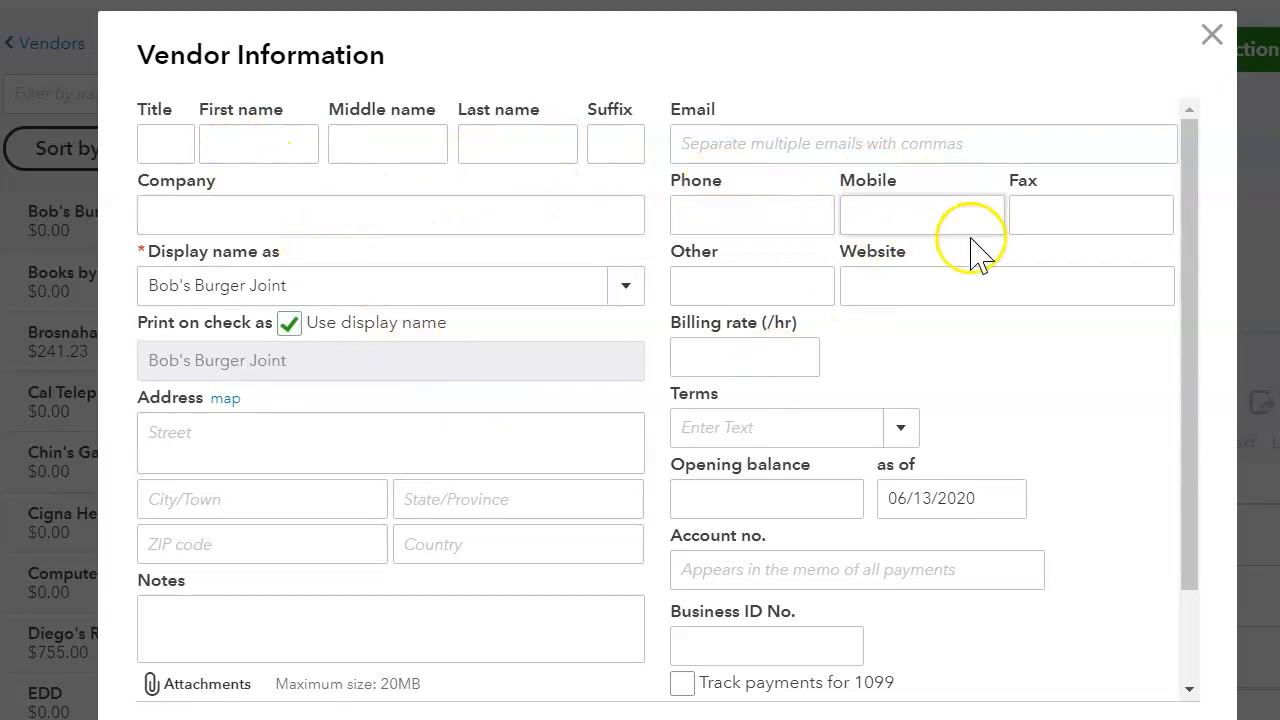
mouse_move(860, 560)
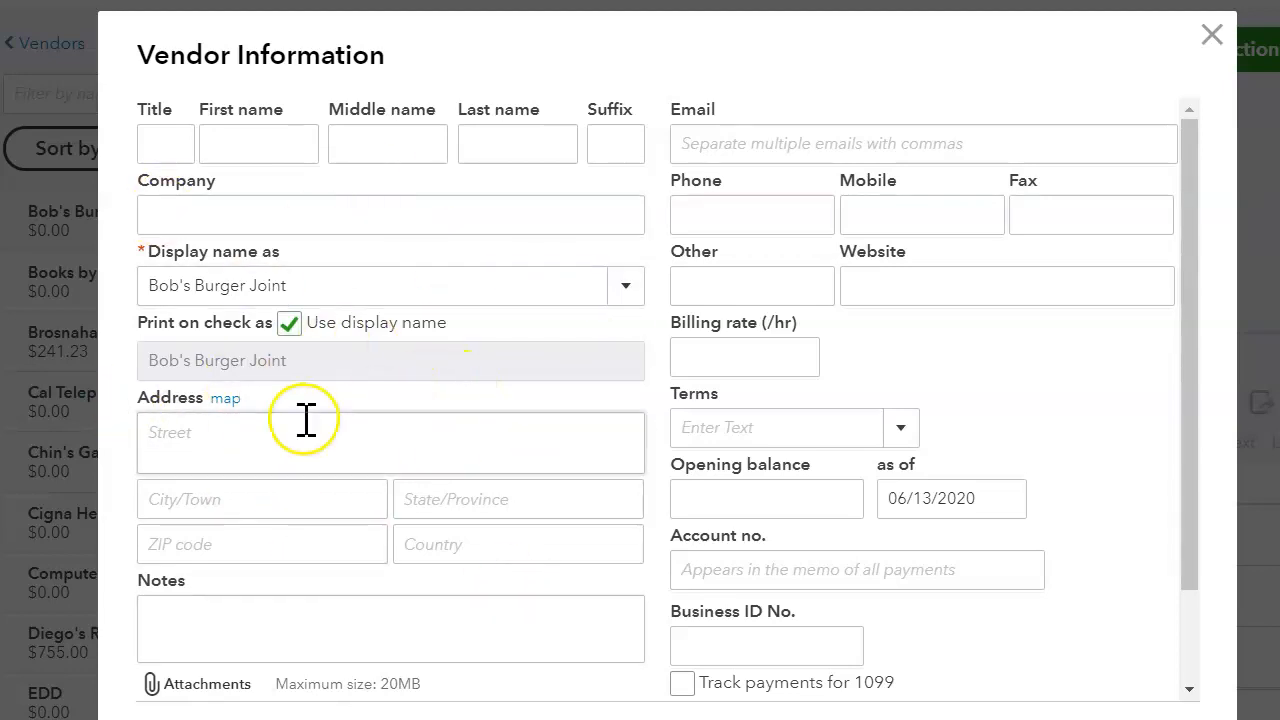
scroll(down, 3)
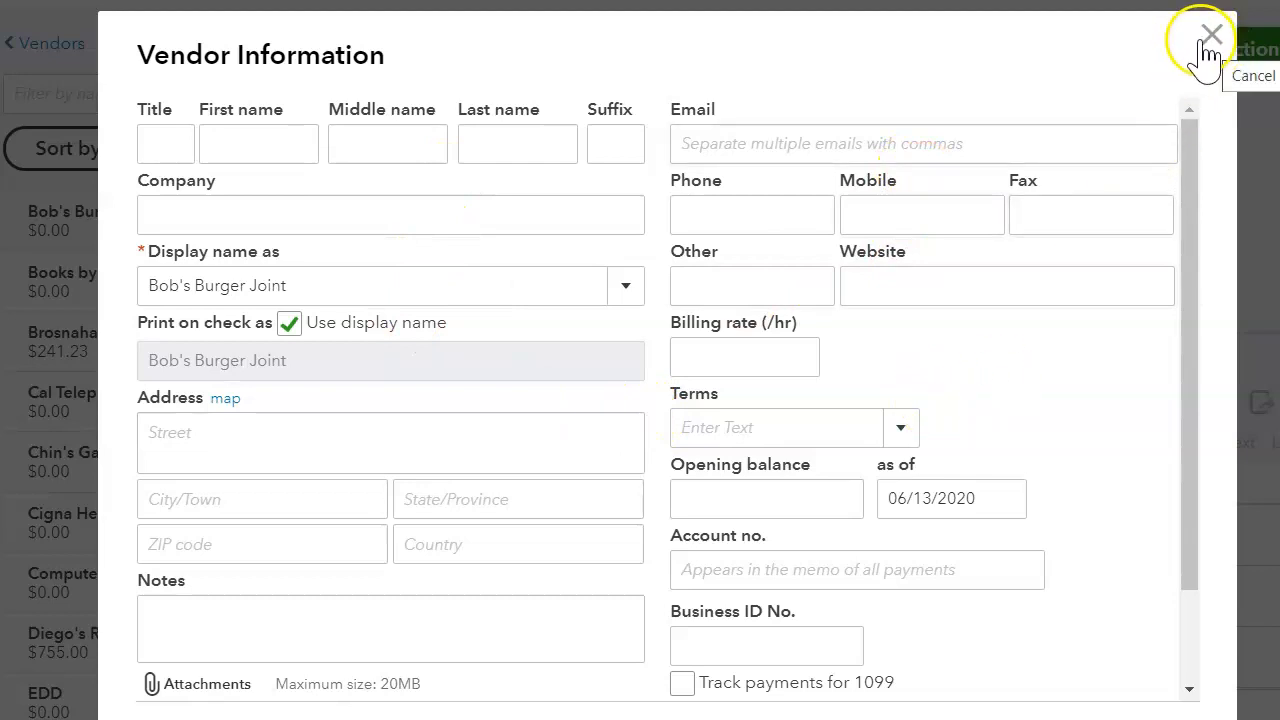
scroll(down, 3)
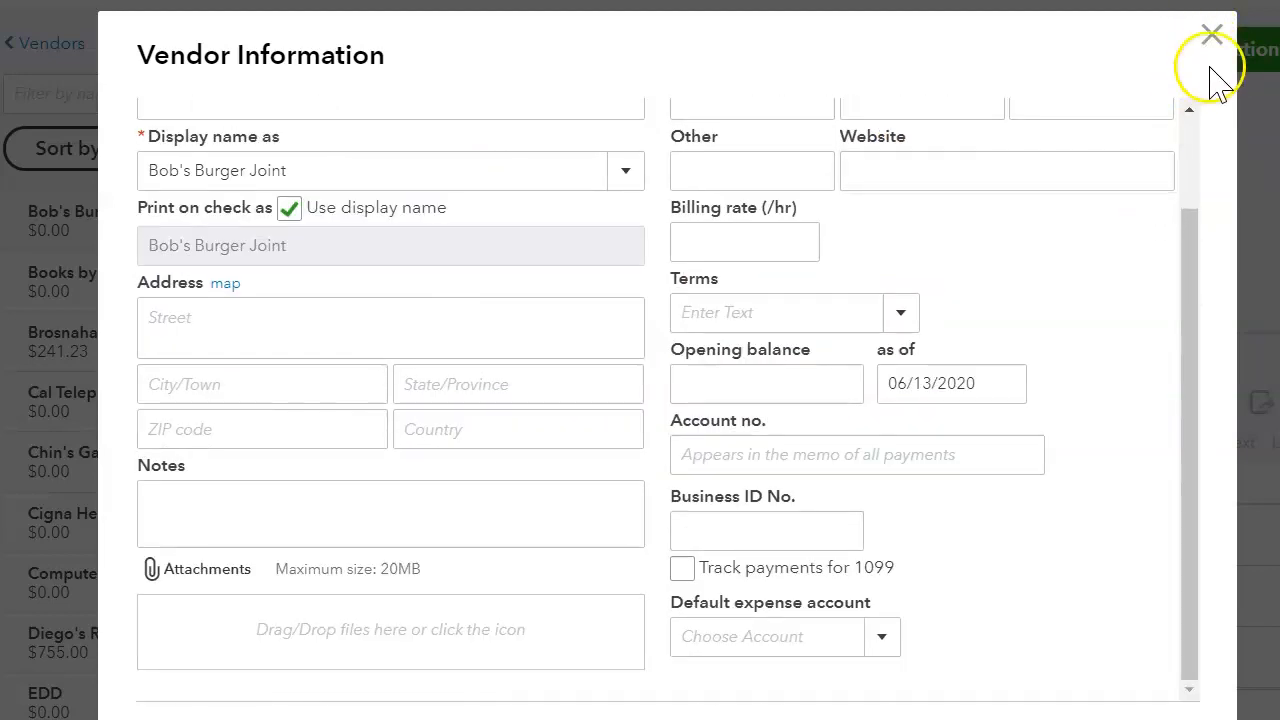
click(1211, 33)
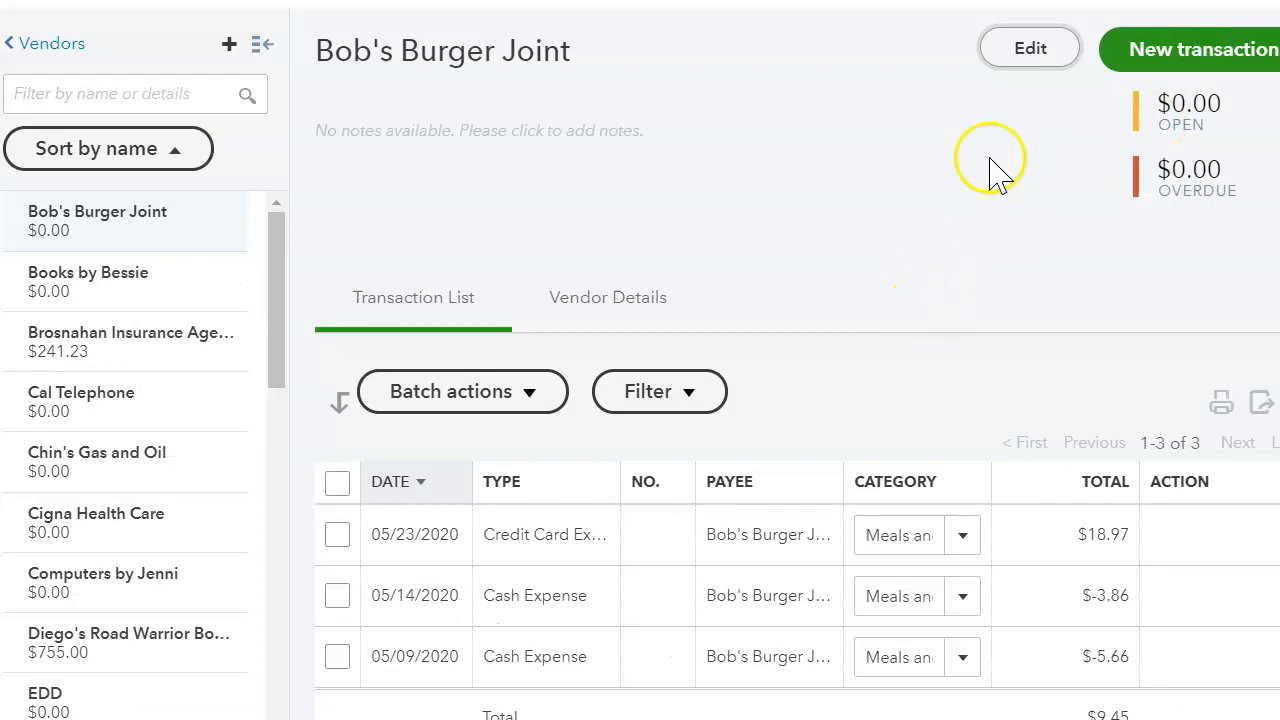
- Create a new Expense transaction for Bob's Burger Joint from the New transaction menu
click(1200, 48)
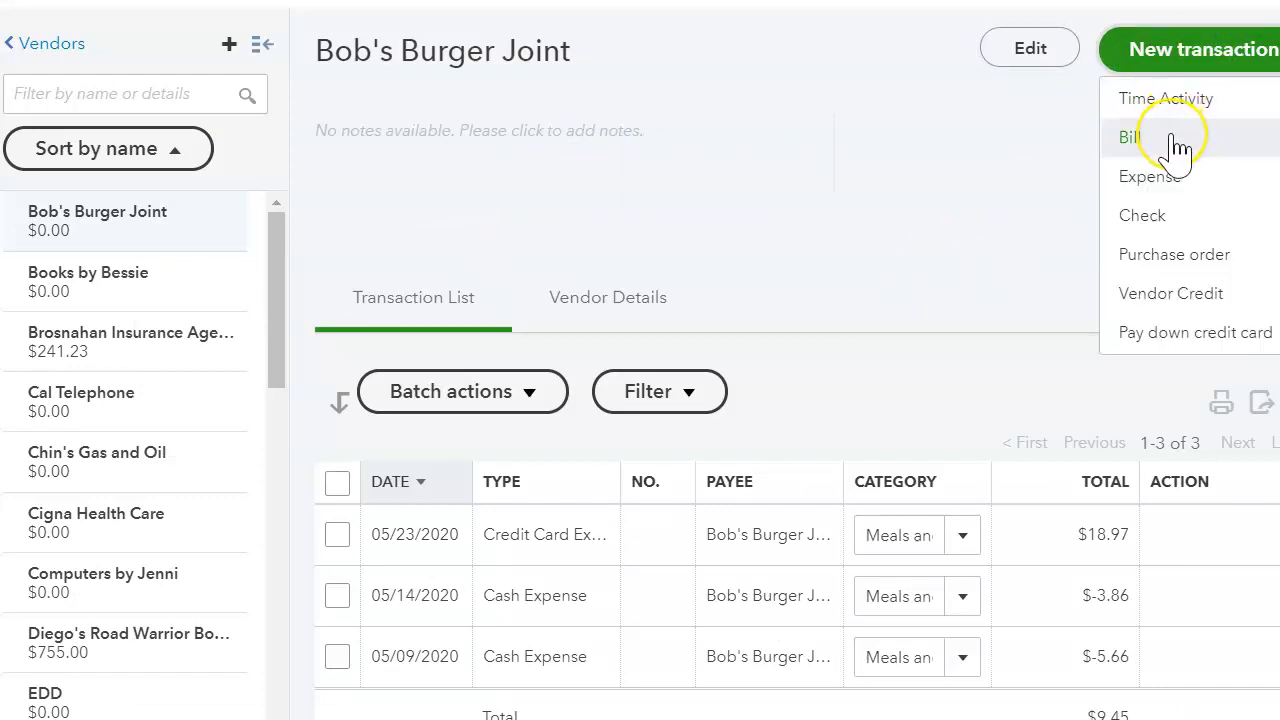
mouse_move(1175, 176)
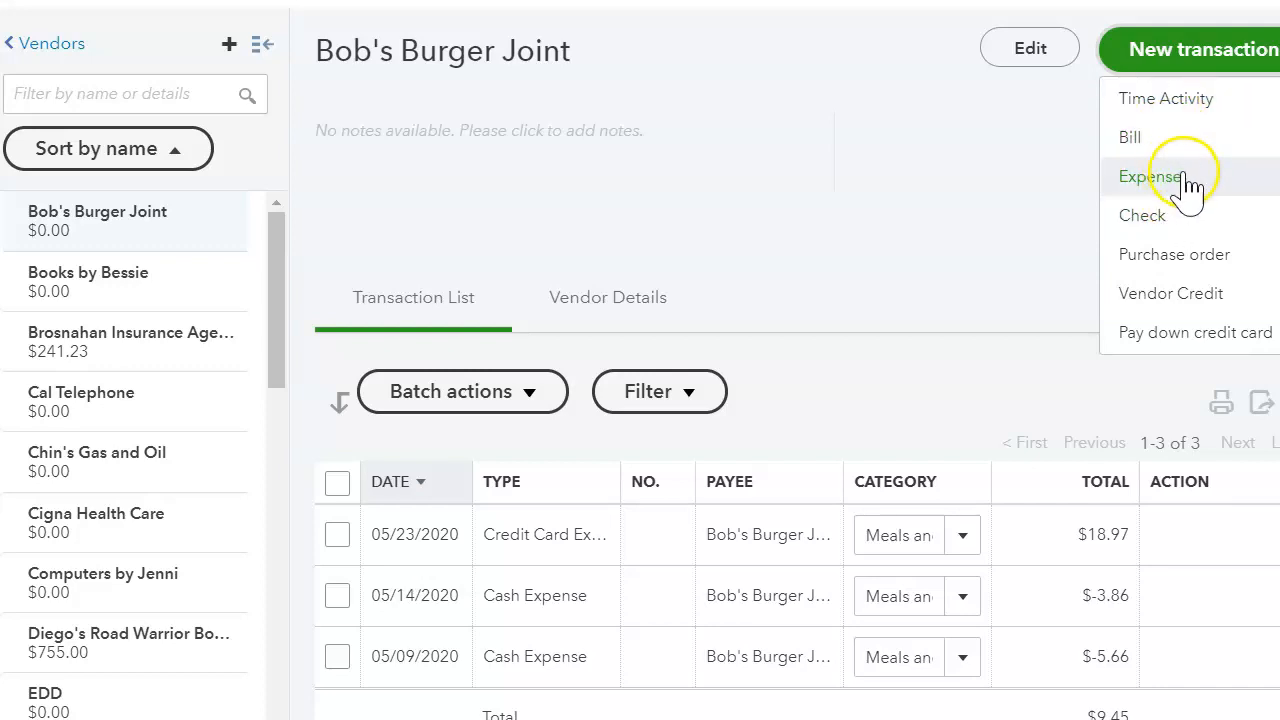
mouse_move(1170, 215)
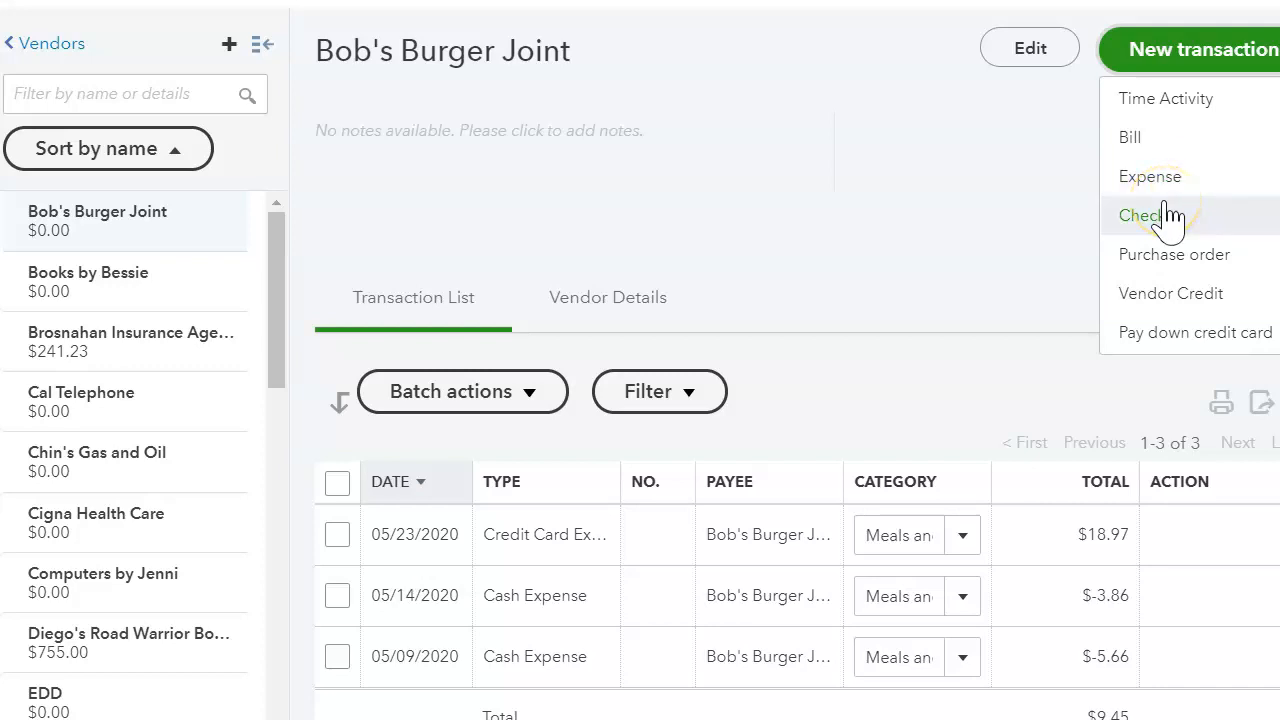
mouse_move(1149, 176)
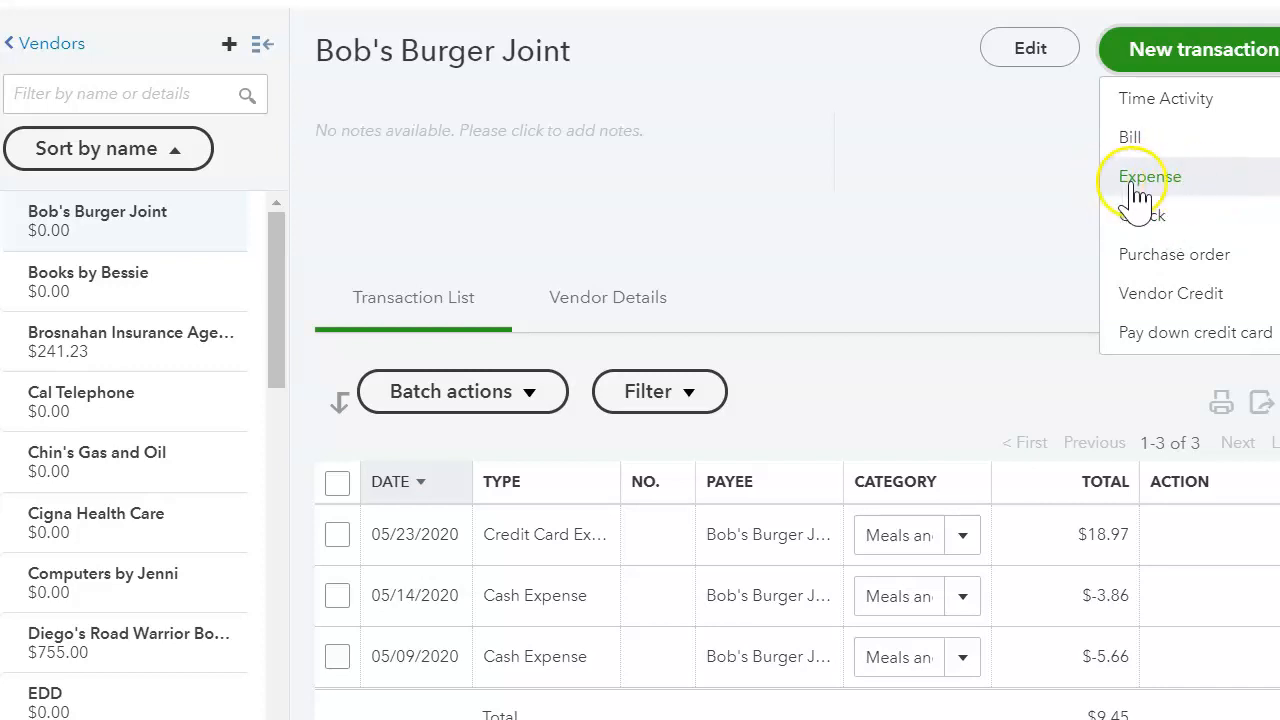
mouse_move(1165, 190)
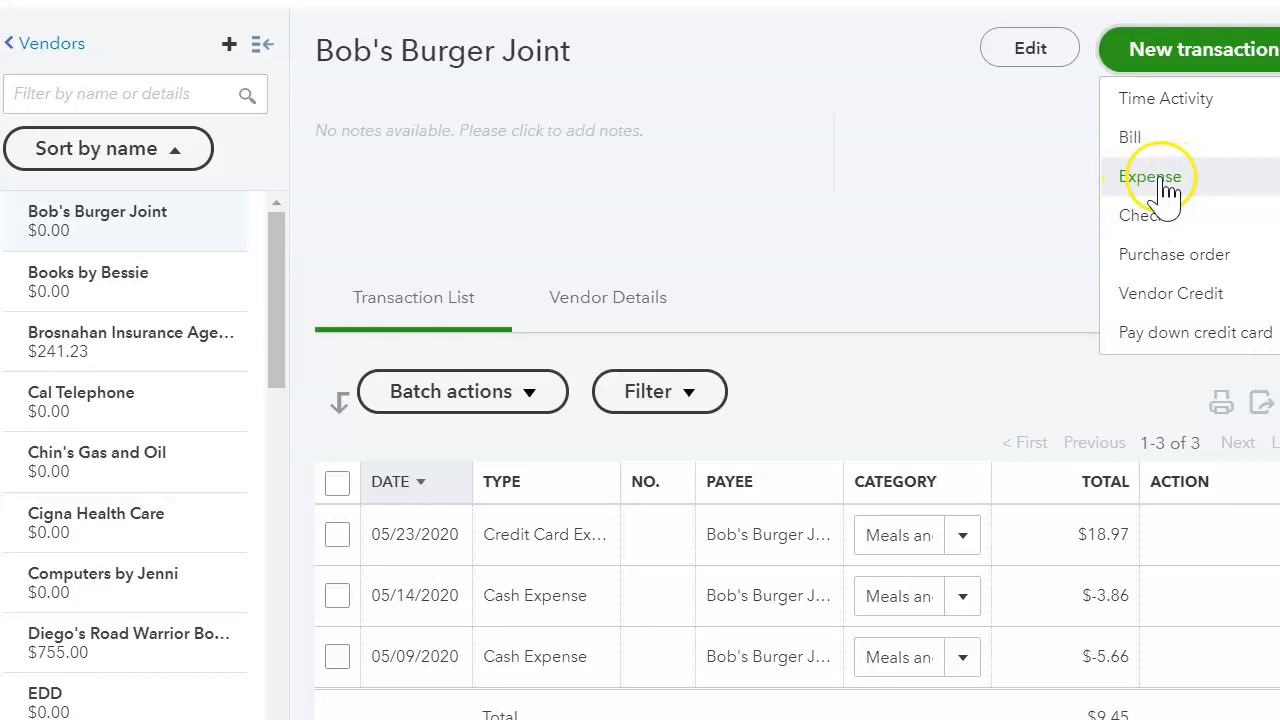
mouse_move(1180, 214)
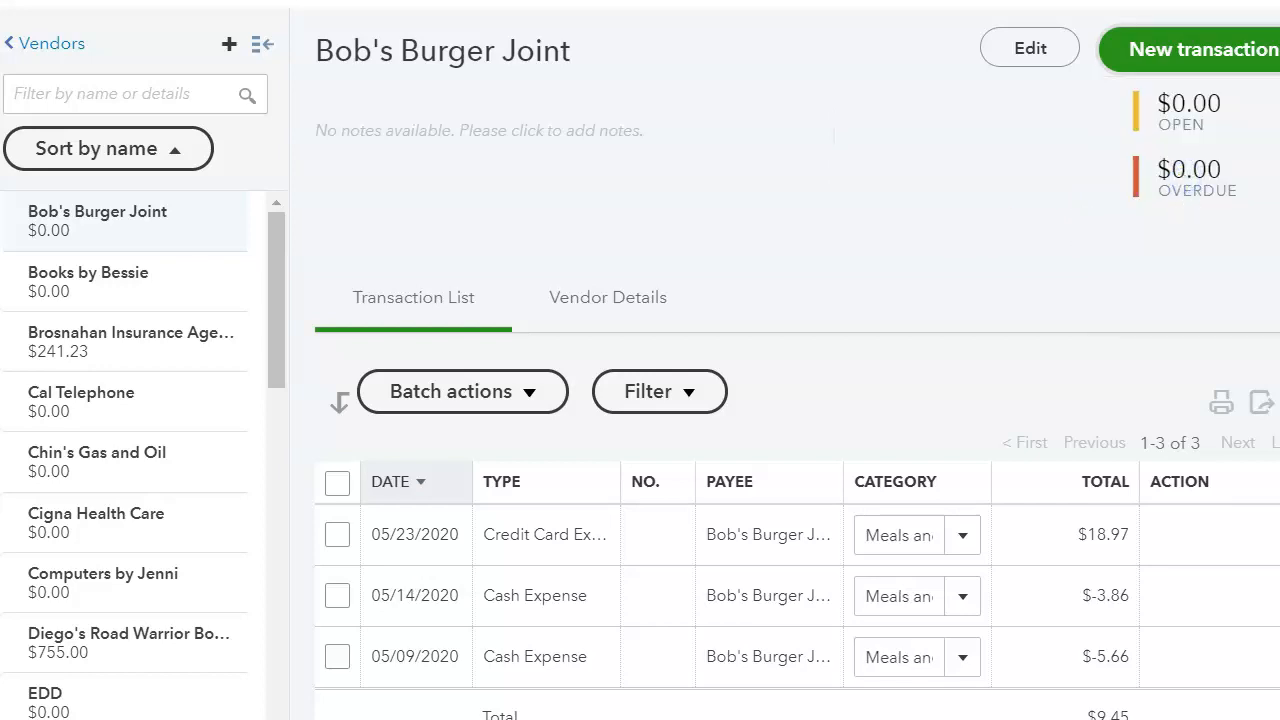
click(1195, 49)
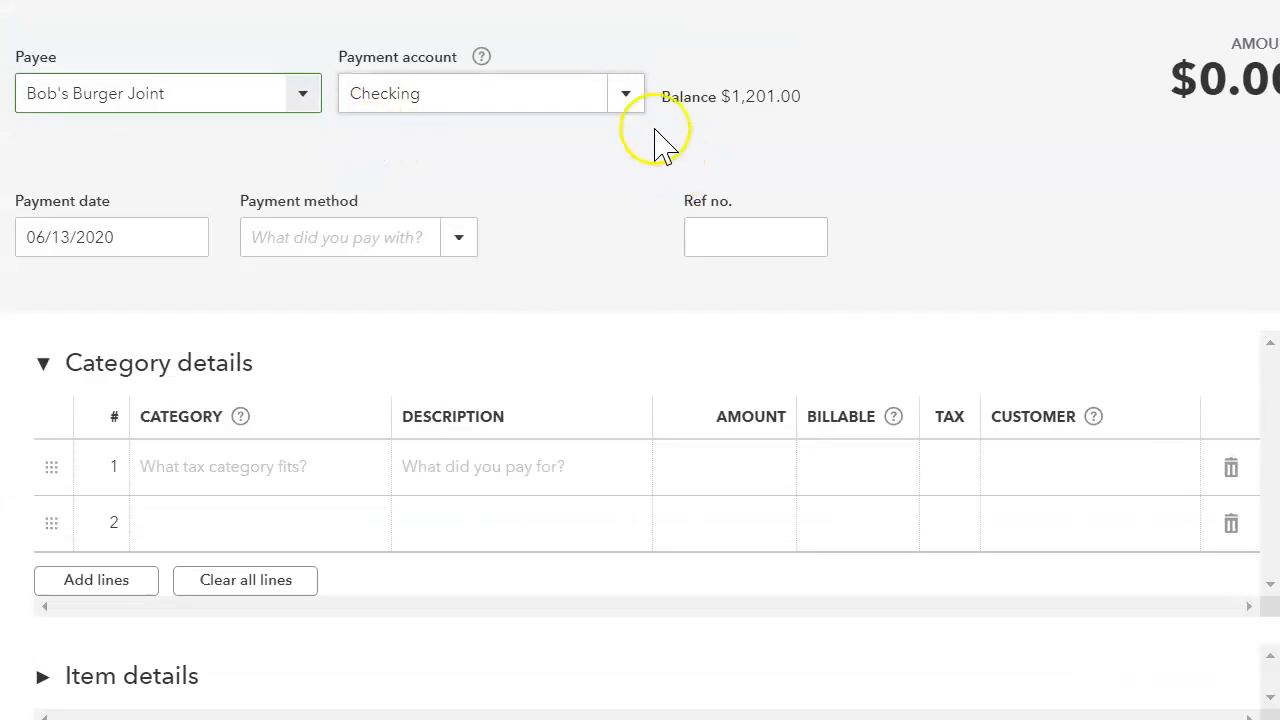
scroll(down, 3)
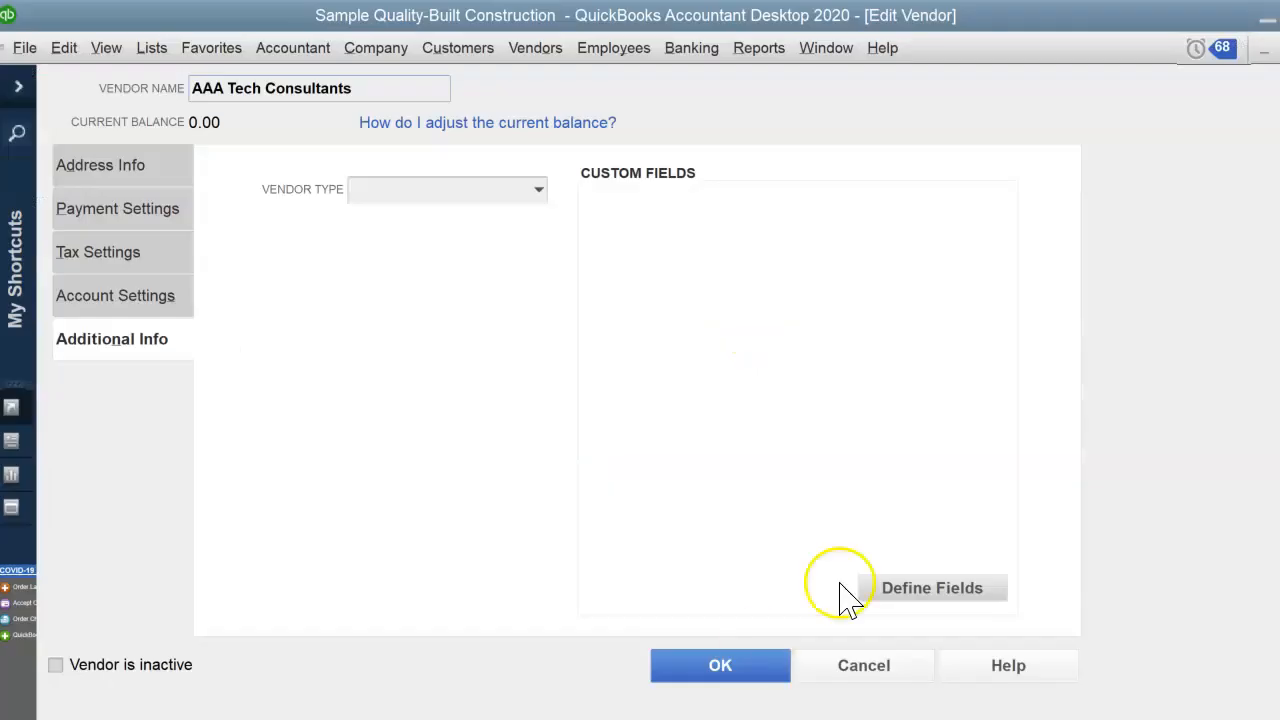
- Close the vendor record and choose Write Checks from the Banking menu
click(720, 665)
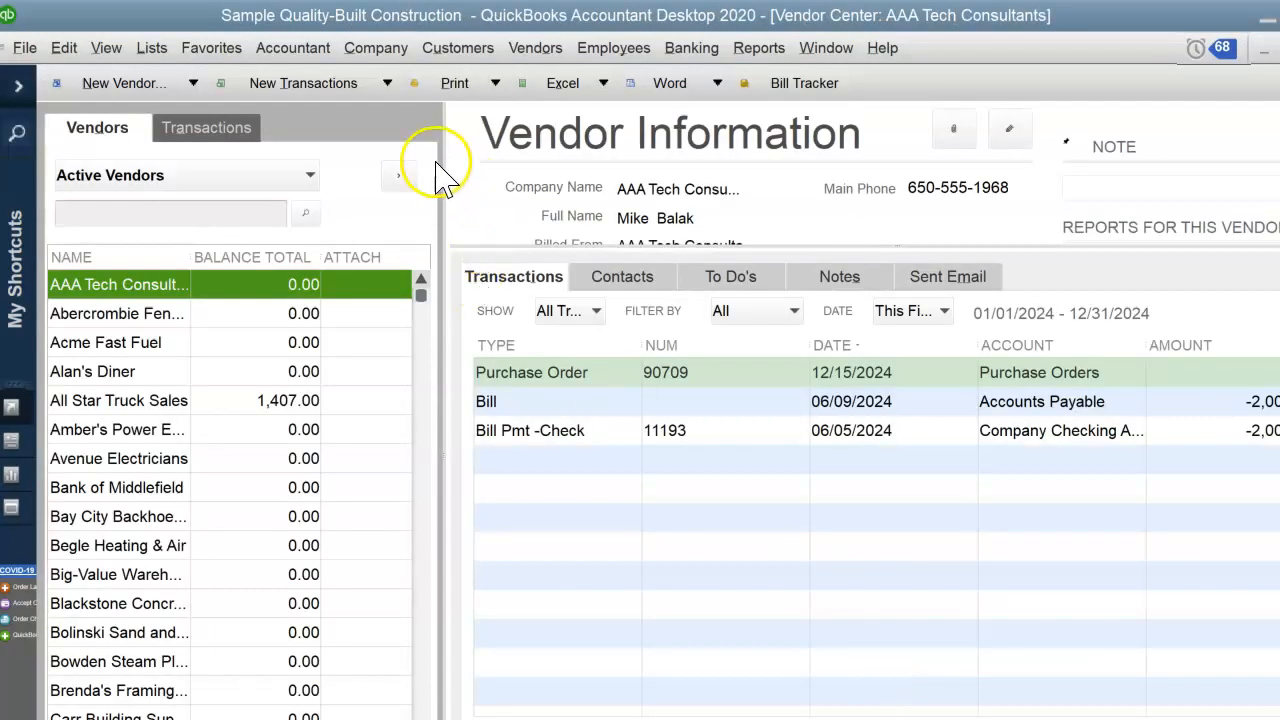
click(691, 47)
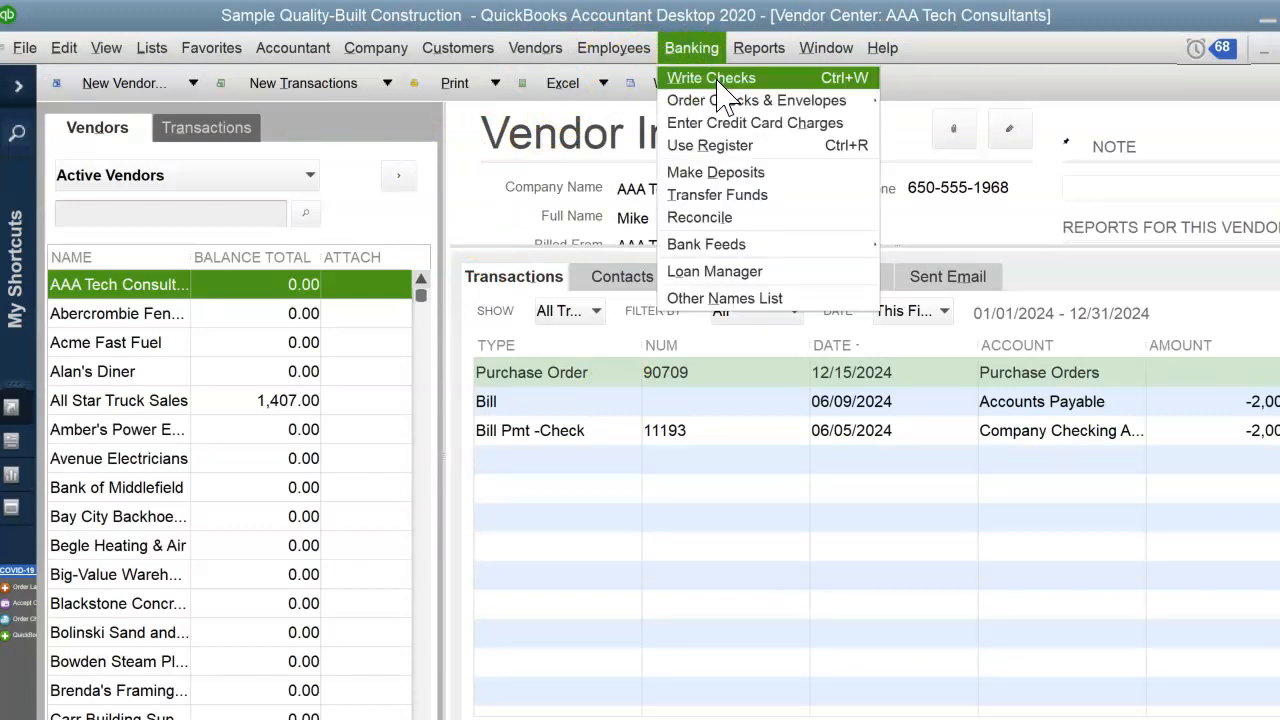
mouse_move(754, 122)
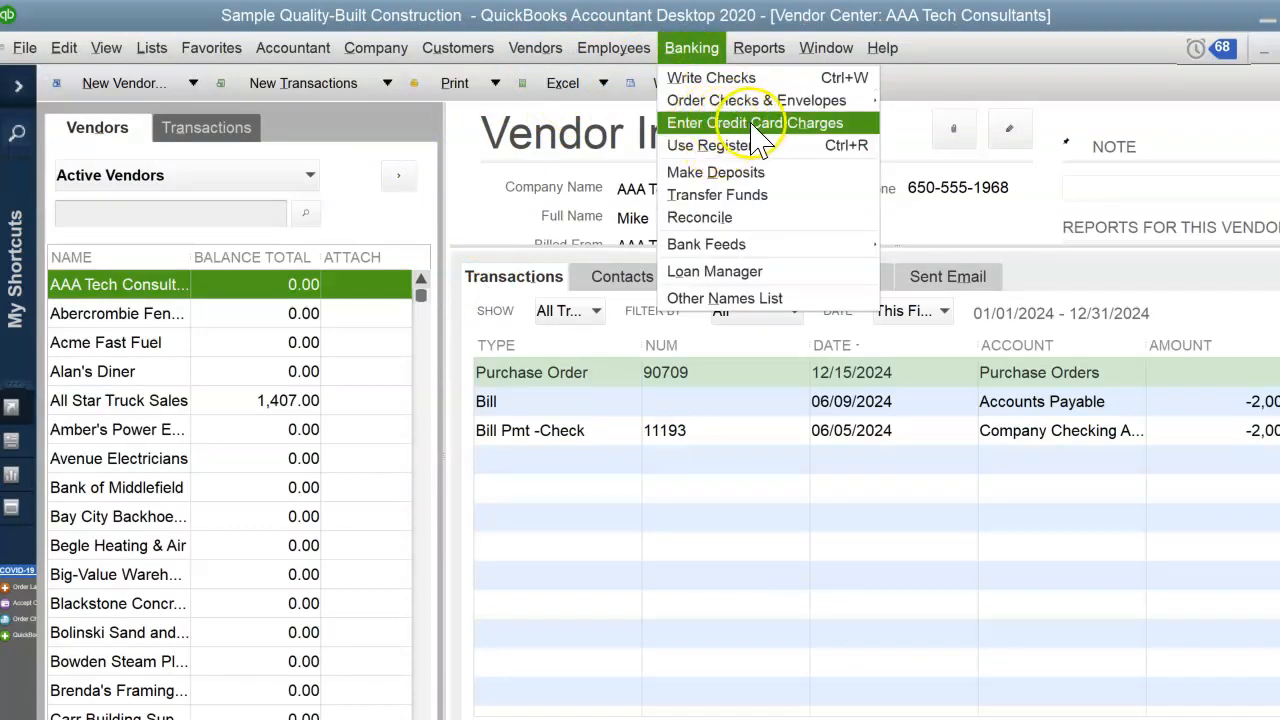
mouse_move(711, 78)
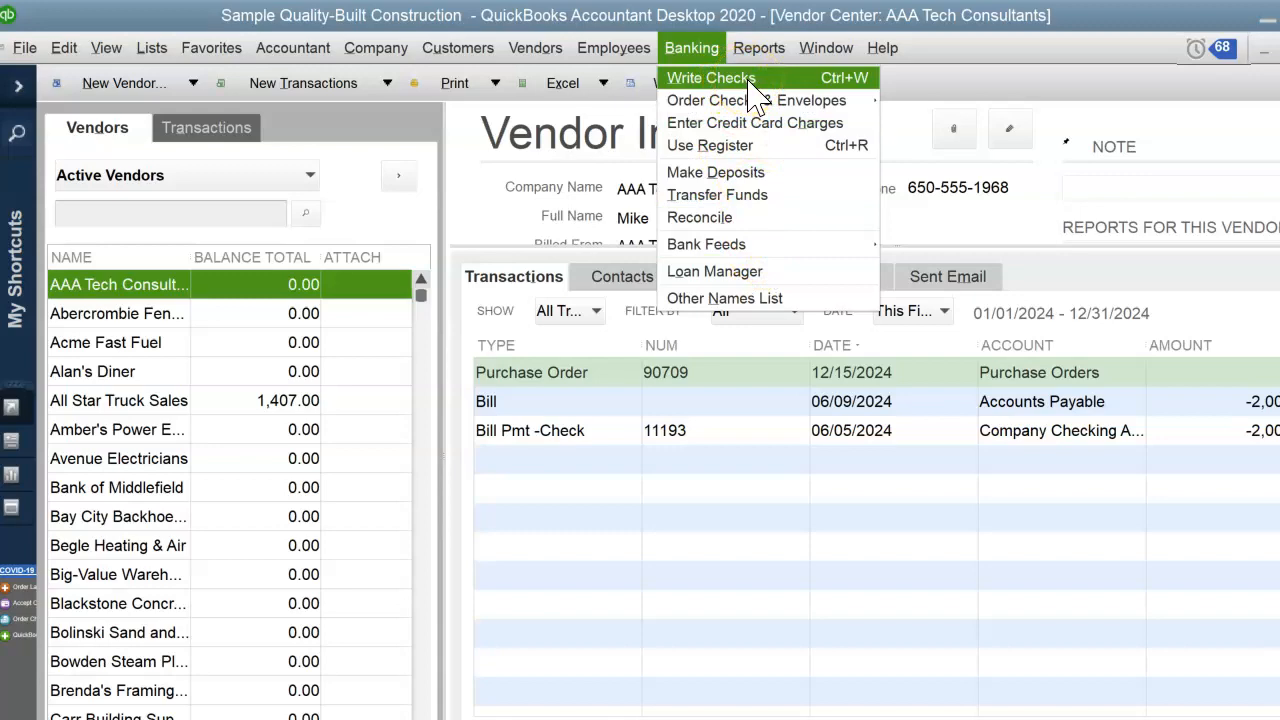
click(759, 47)
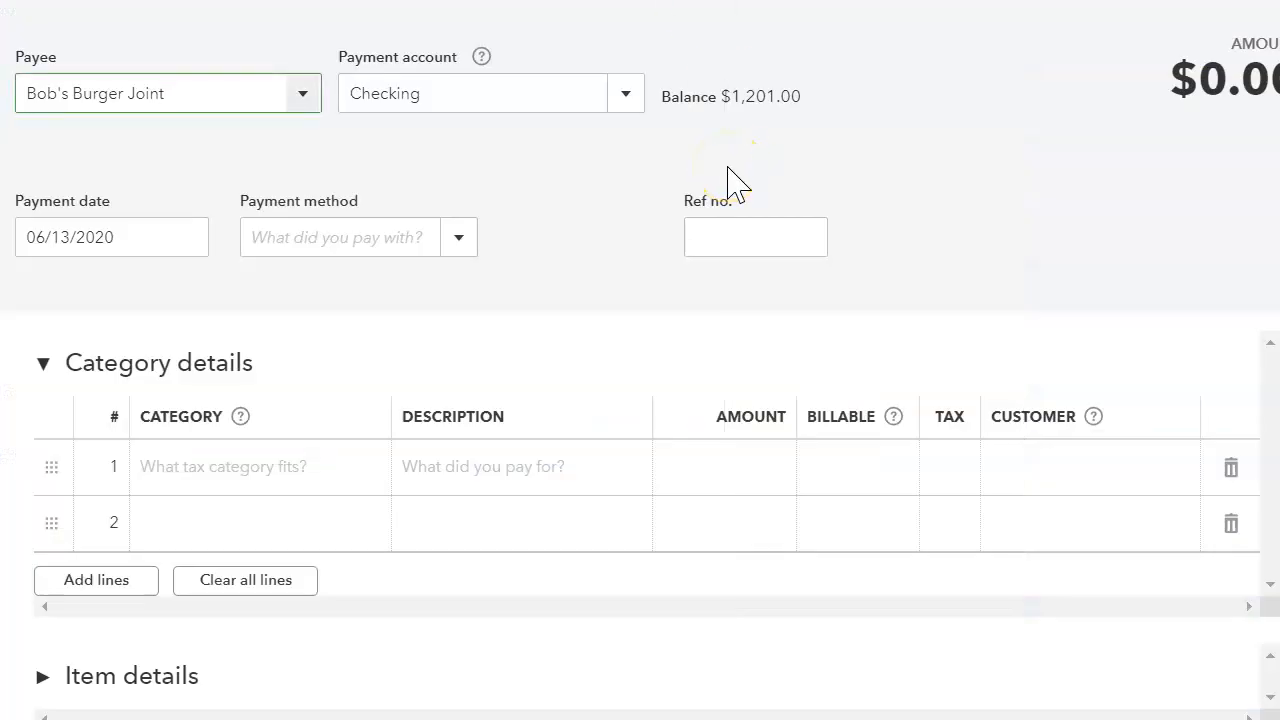
- Start a new check to Bob's Burger Joint and expand its Item details section
scroll(down, 3)
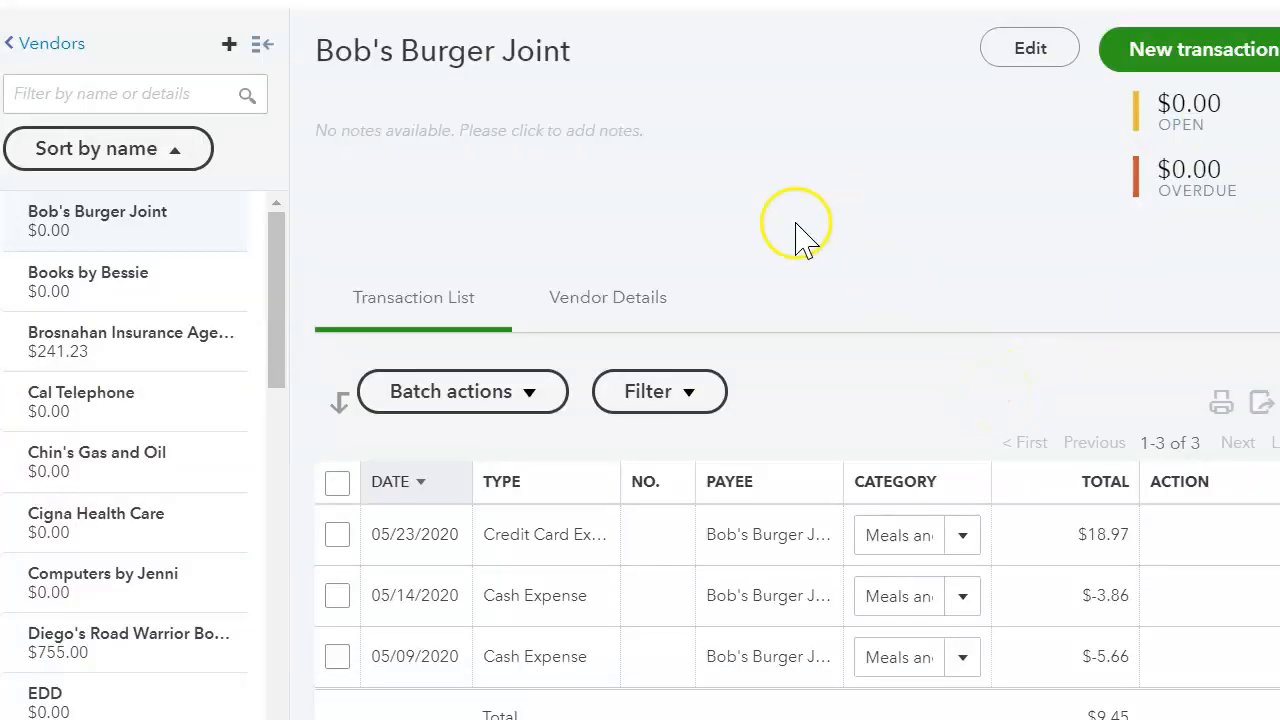
mouse_move(825, 425)
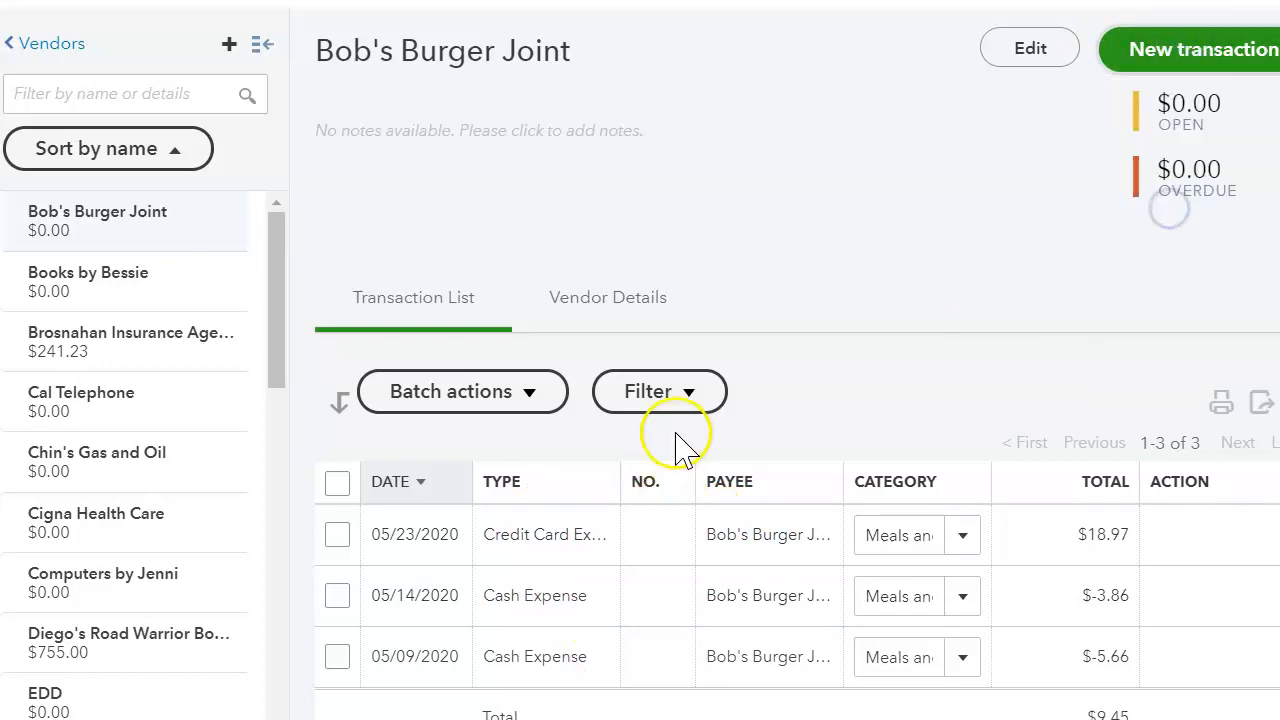
click(1190, 48)
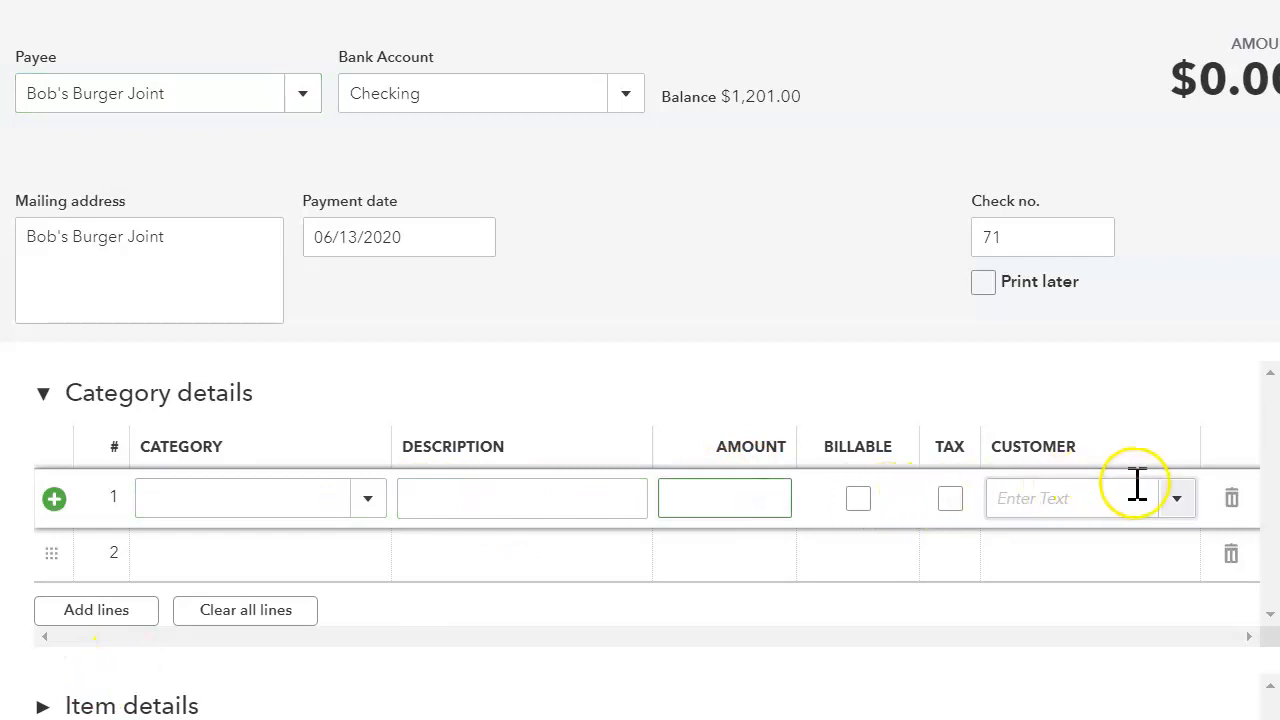
scroll(down, 3)
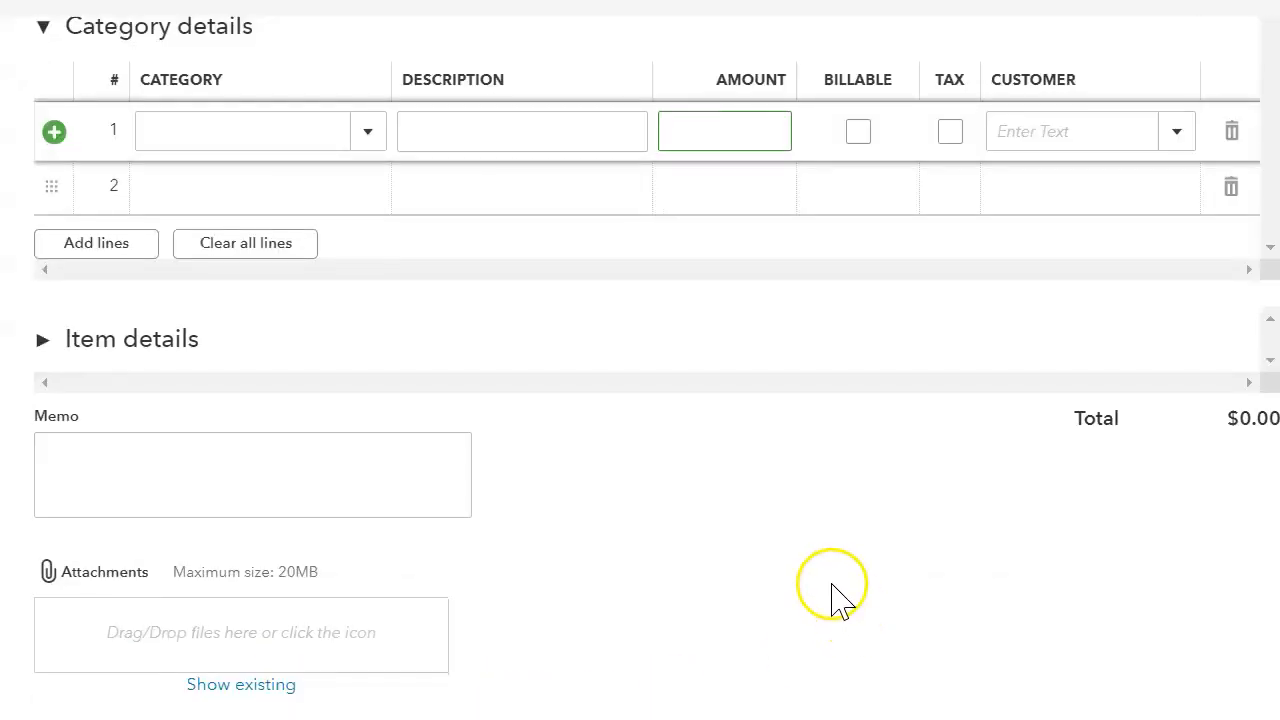
click(43, 338)
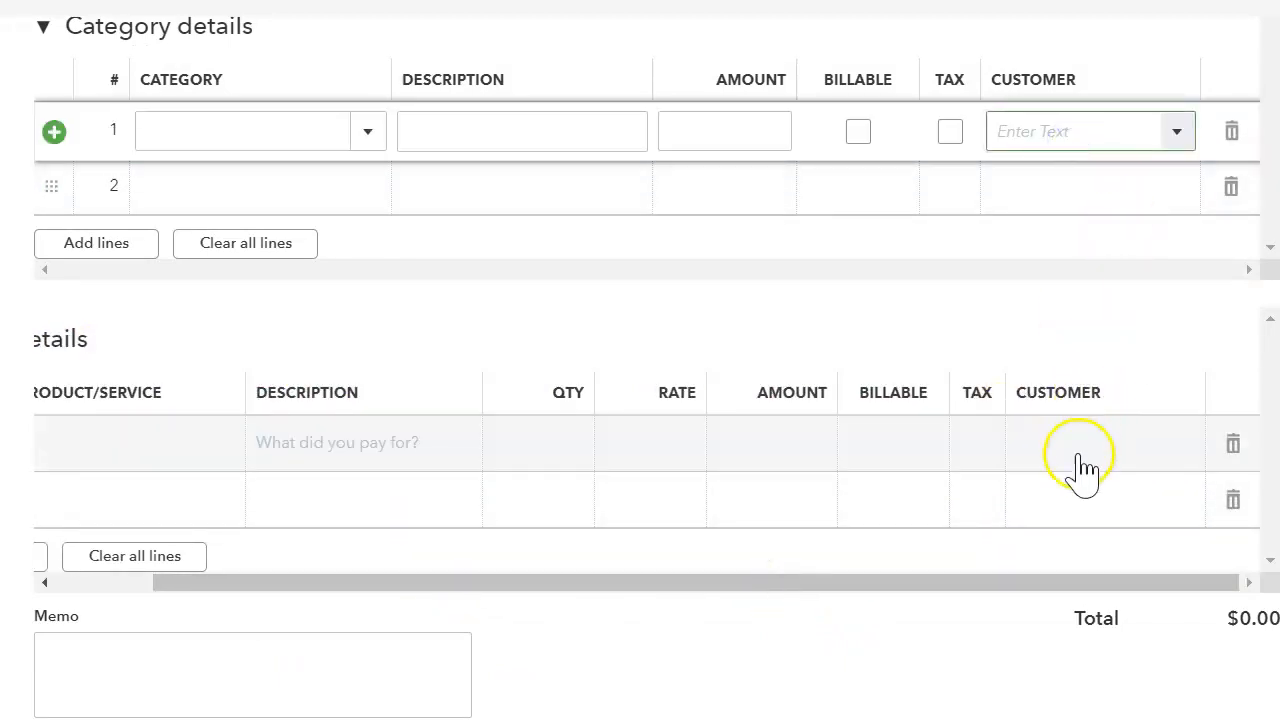
click(1075, 131)
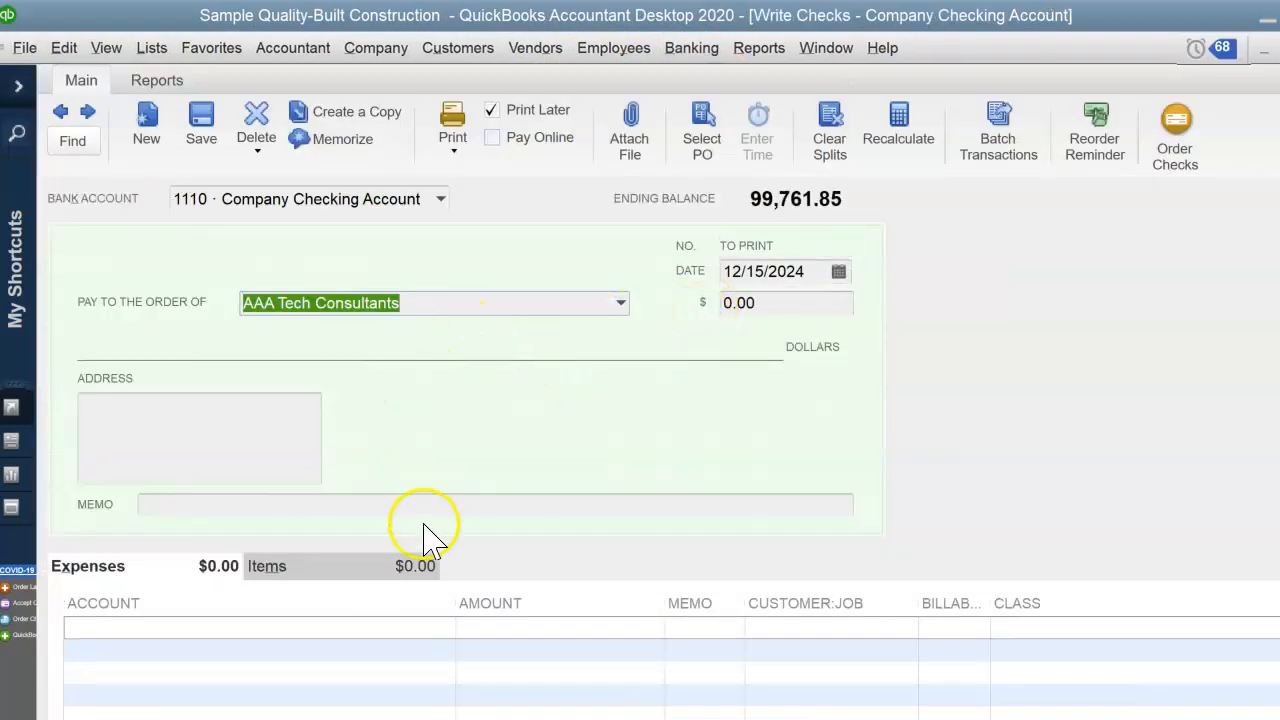
mouse_move(310, 575)
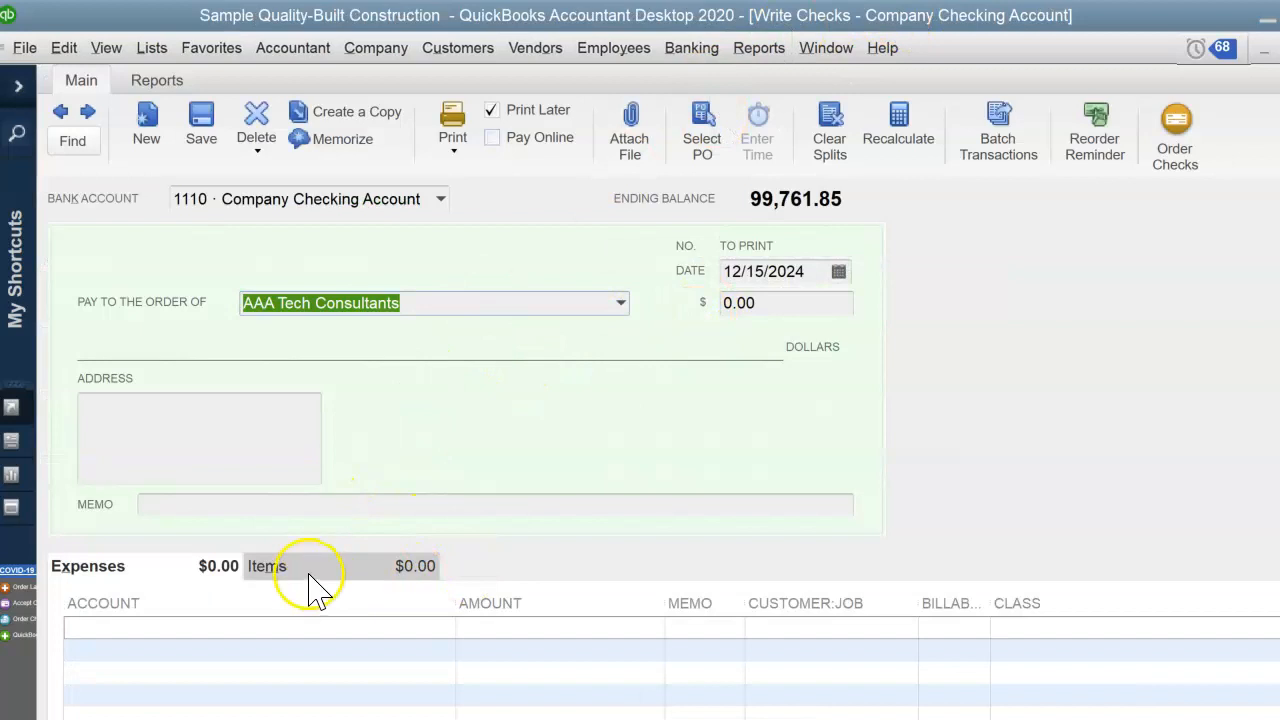
- Compare the check's Items and Expenses tabs, then close the Write Checks window
click(267, 566)
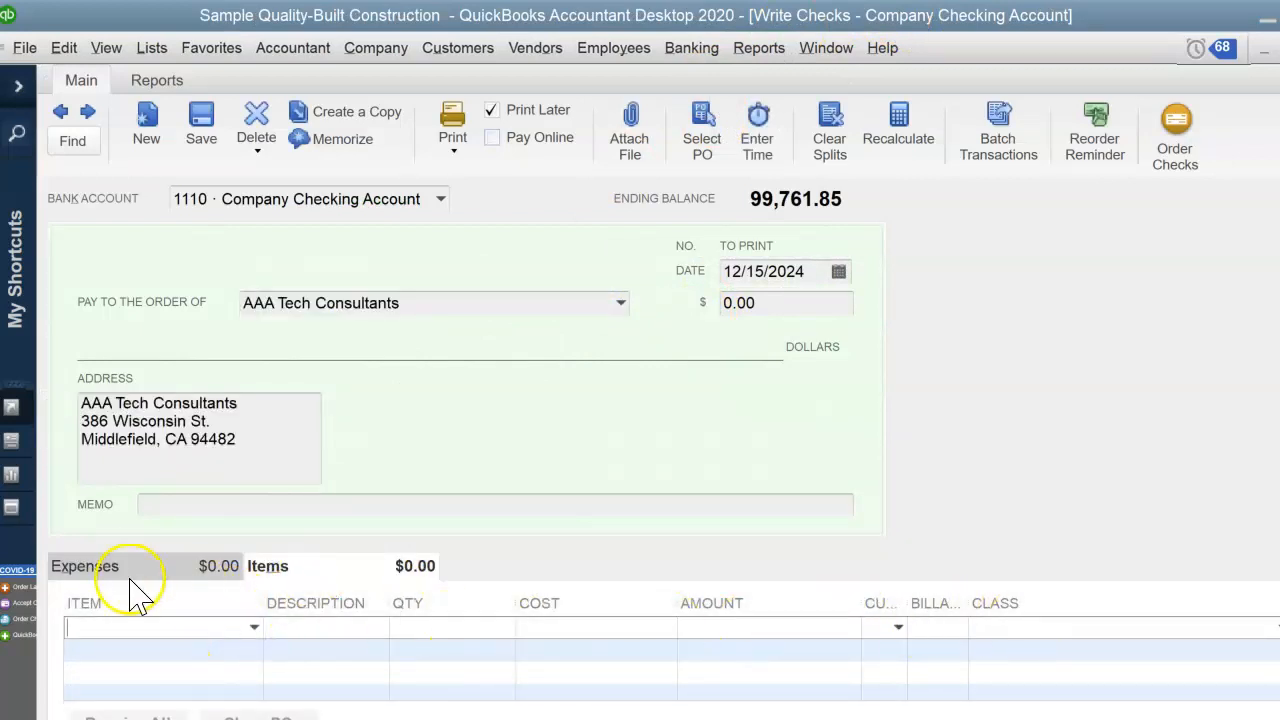
click(84, 565)
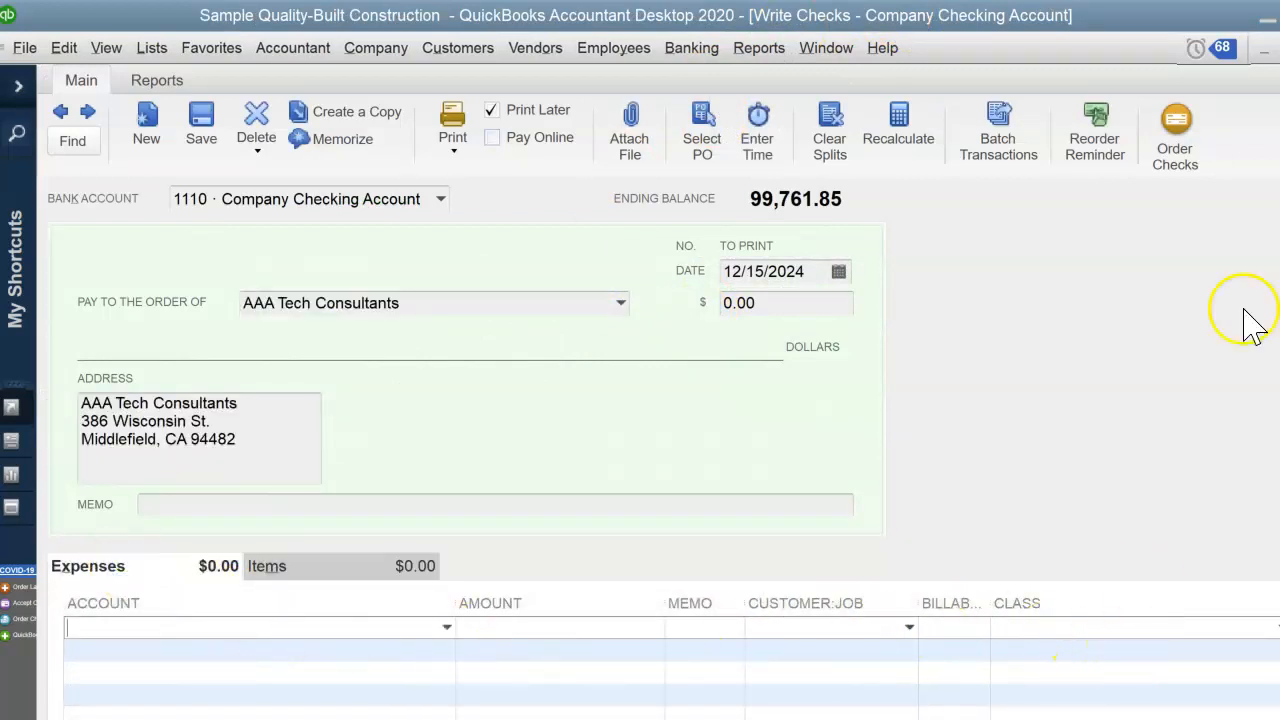
click(759, 47)
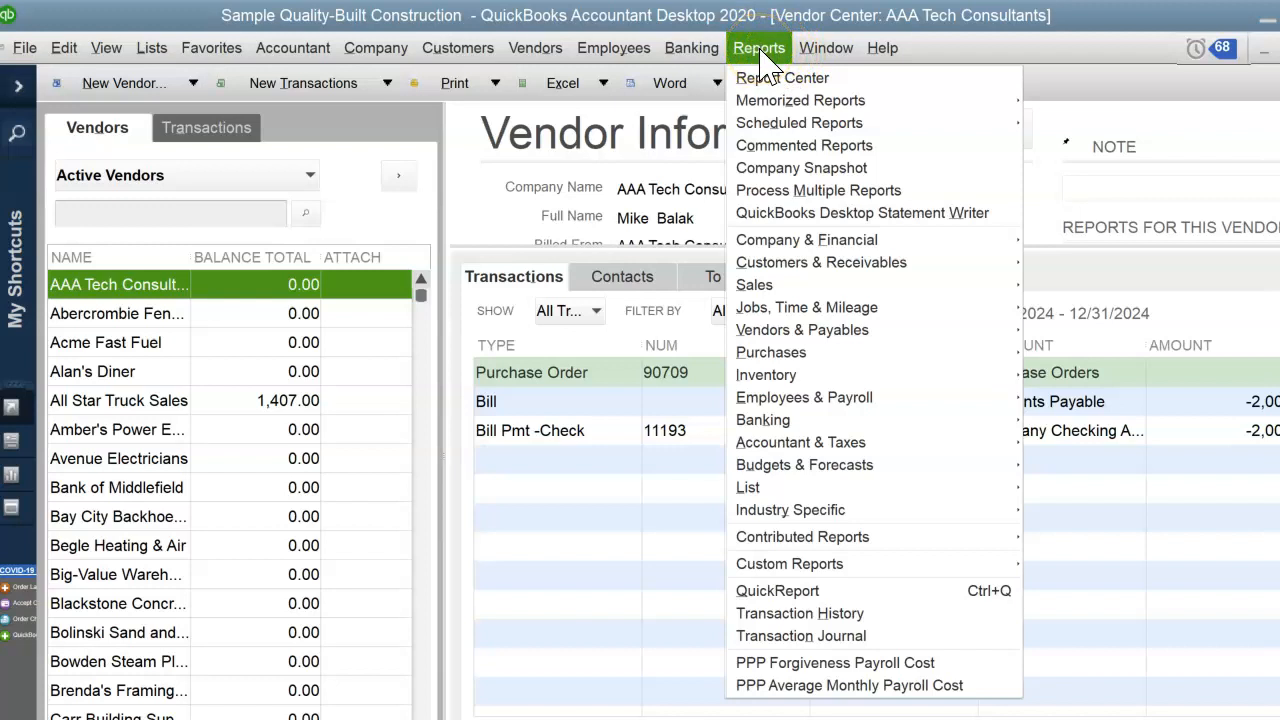
mouse_move(860, 262)
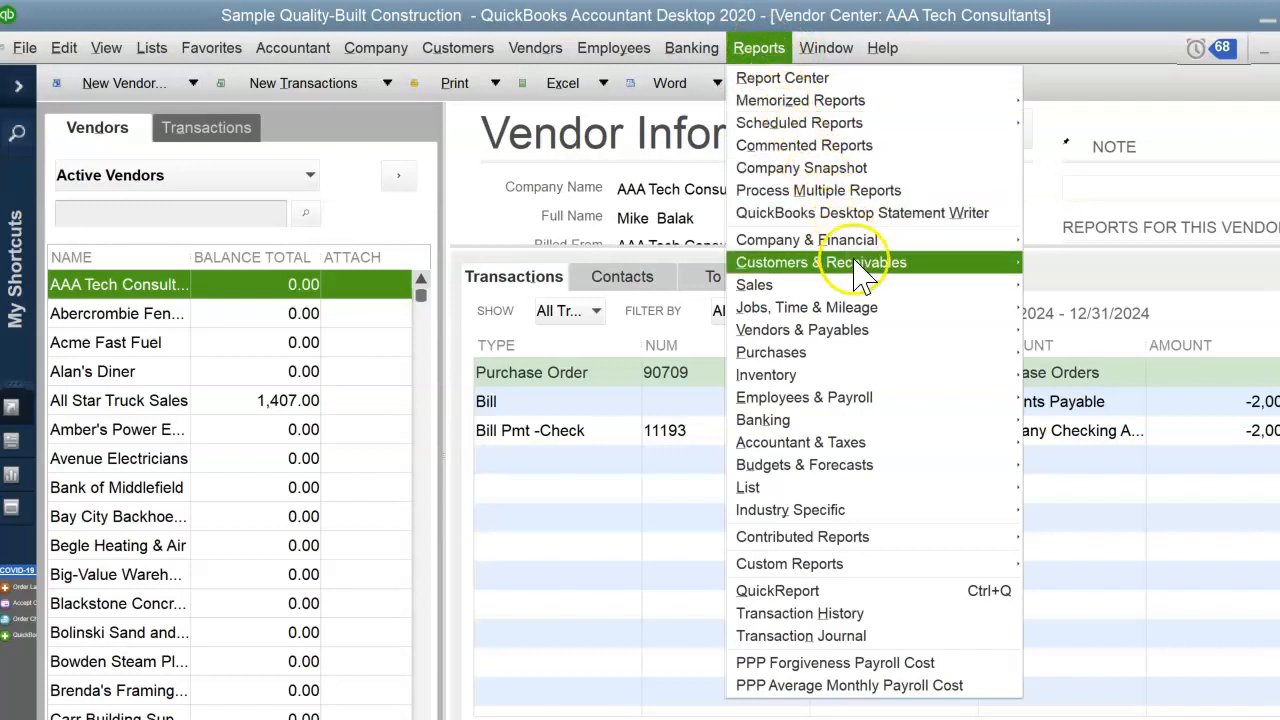
mouse_move(915, 550)
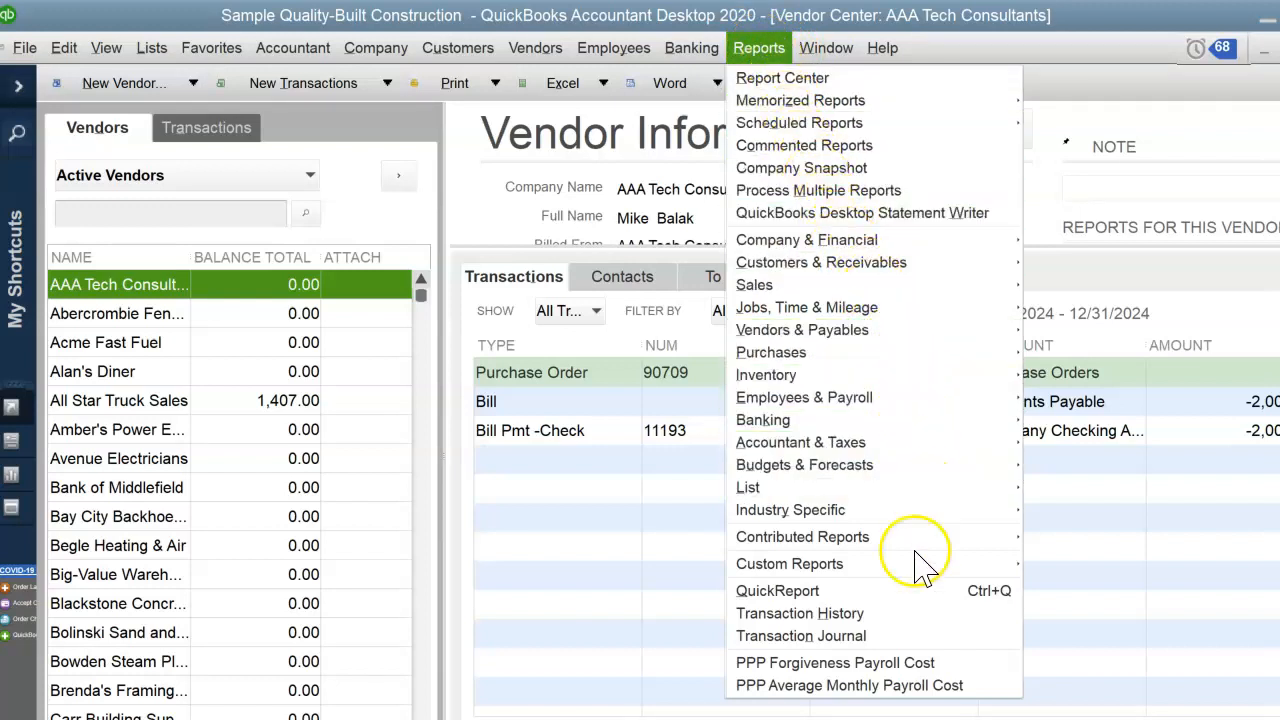
mouse_move(790, 510)
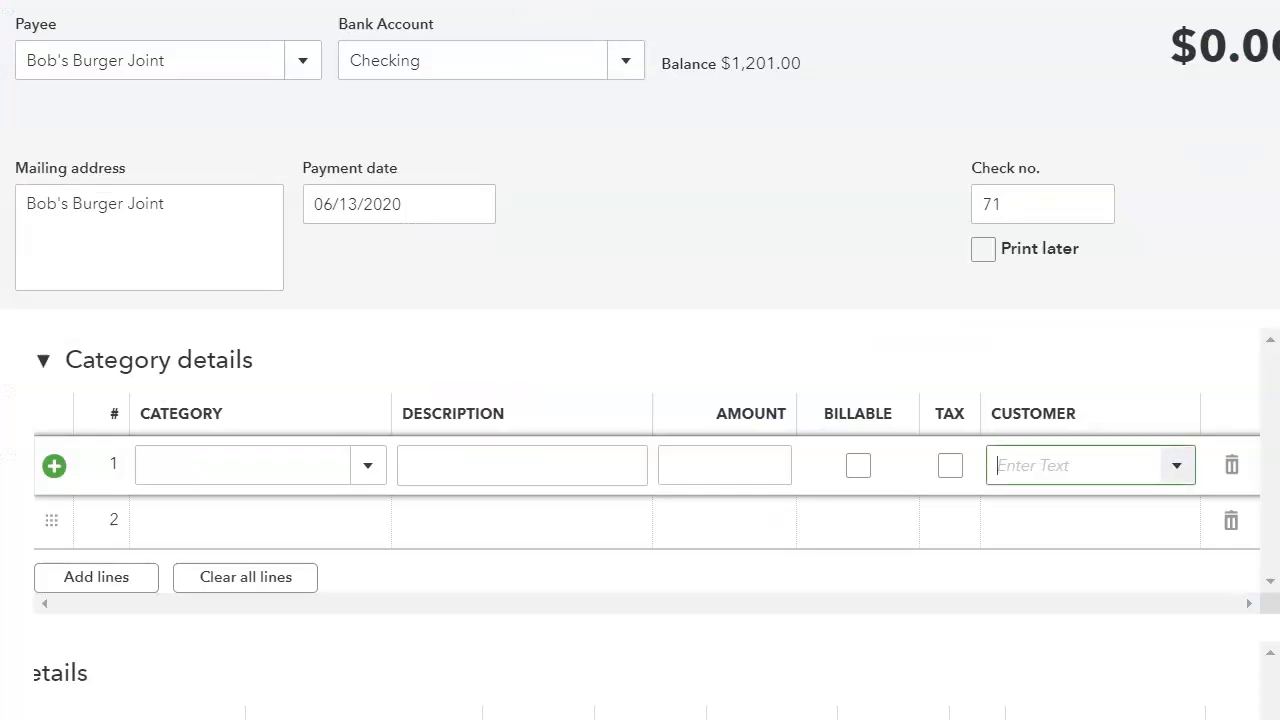
- Discard the unsaved check without saving, then browse the Standard and Custom reports lists
click(521, 464)
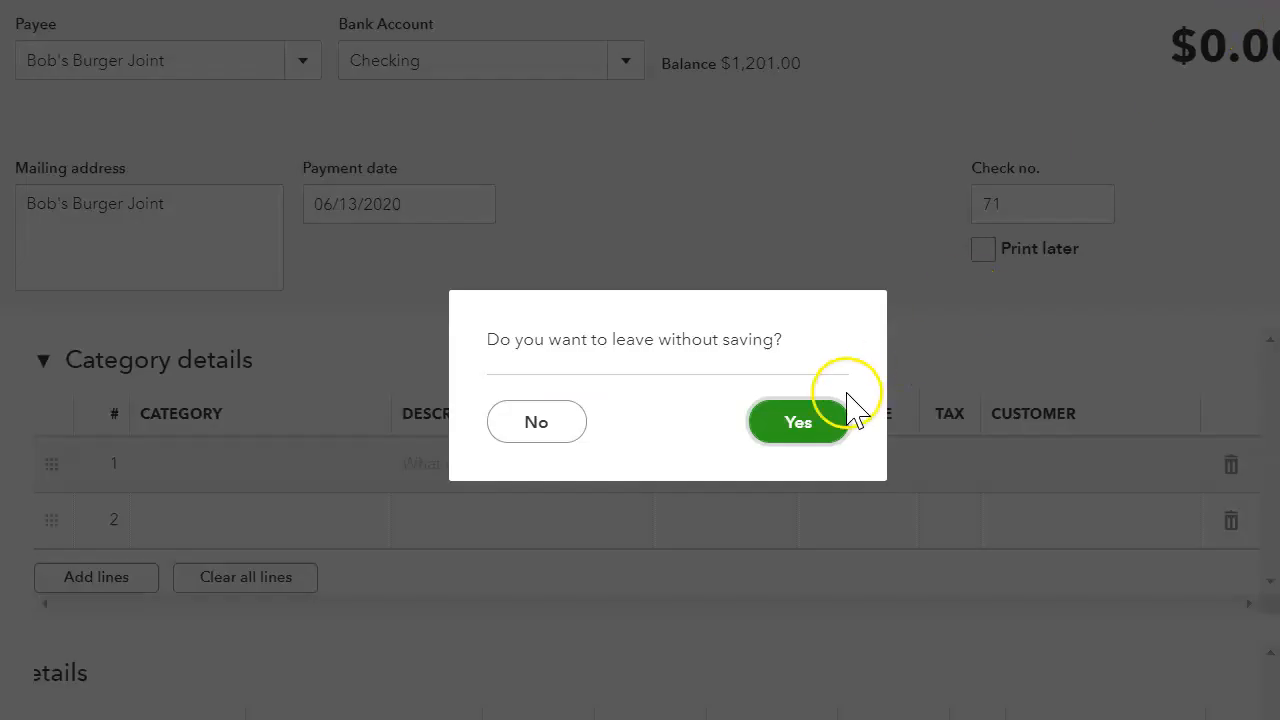
click(797, 421)
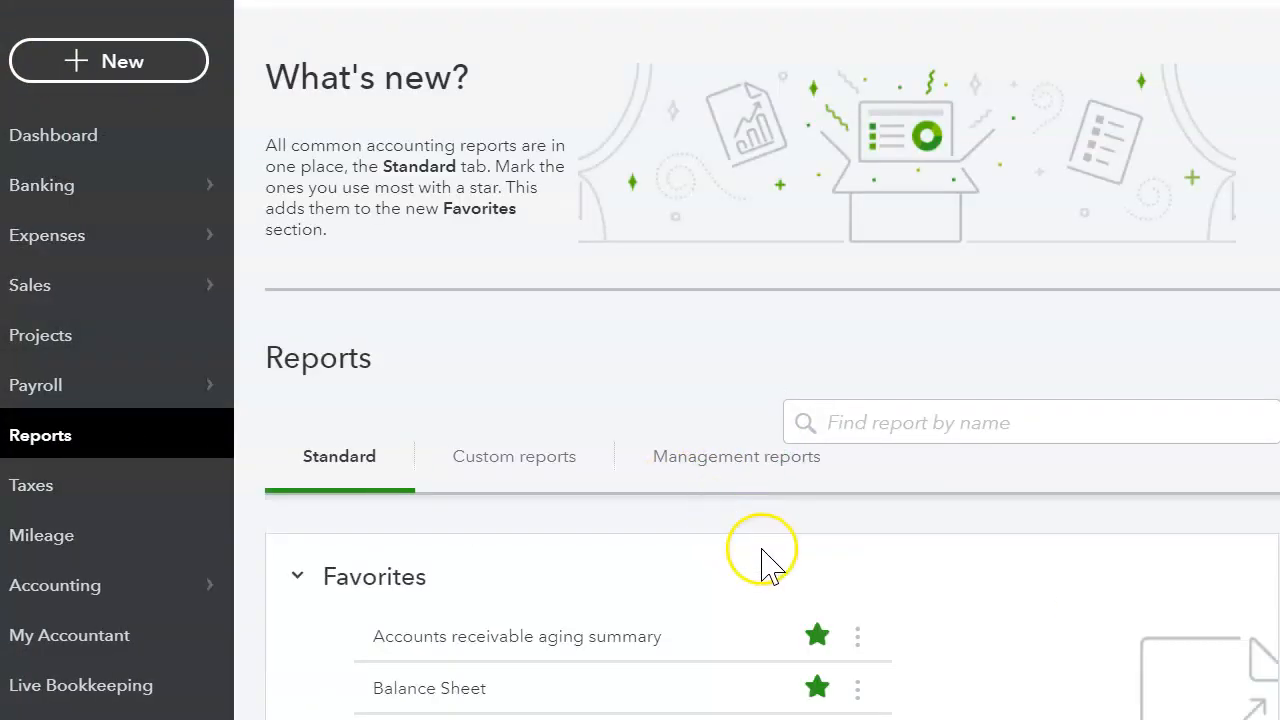
scroll(down, 3)
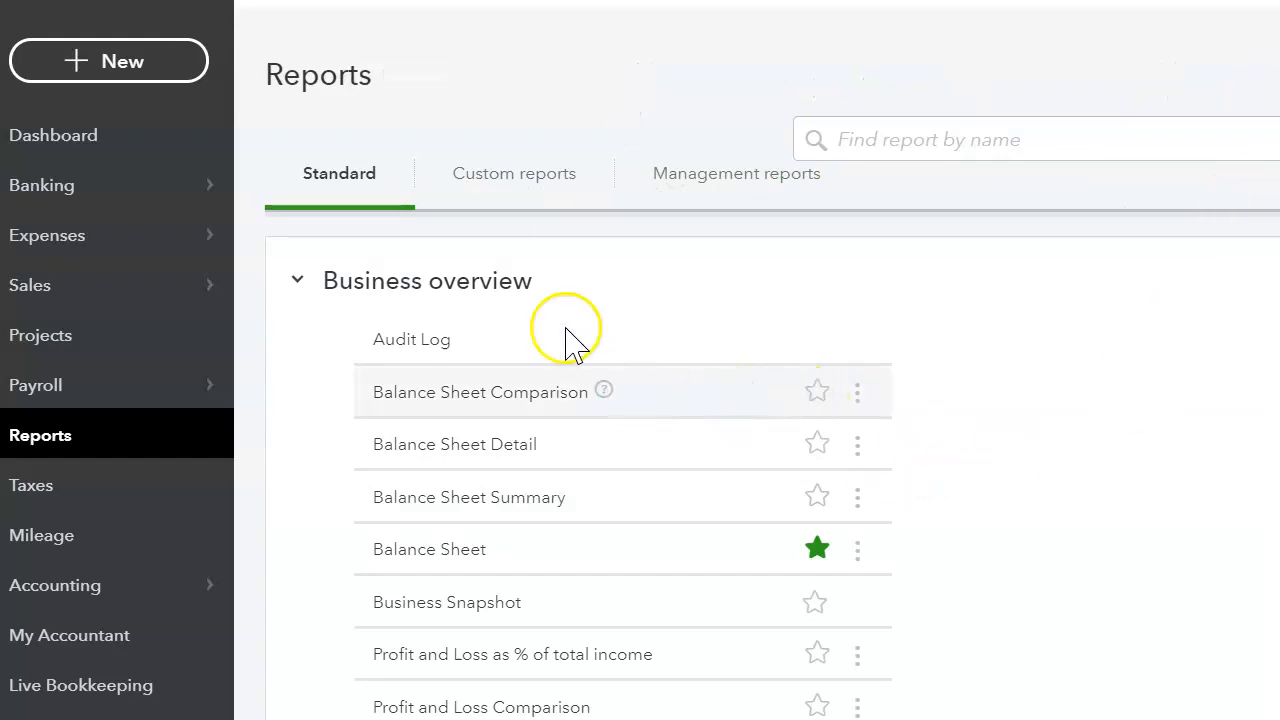
scroll(down, 3)
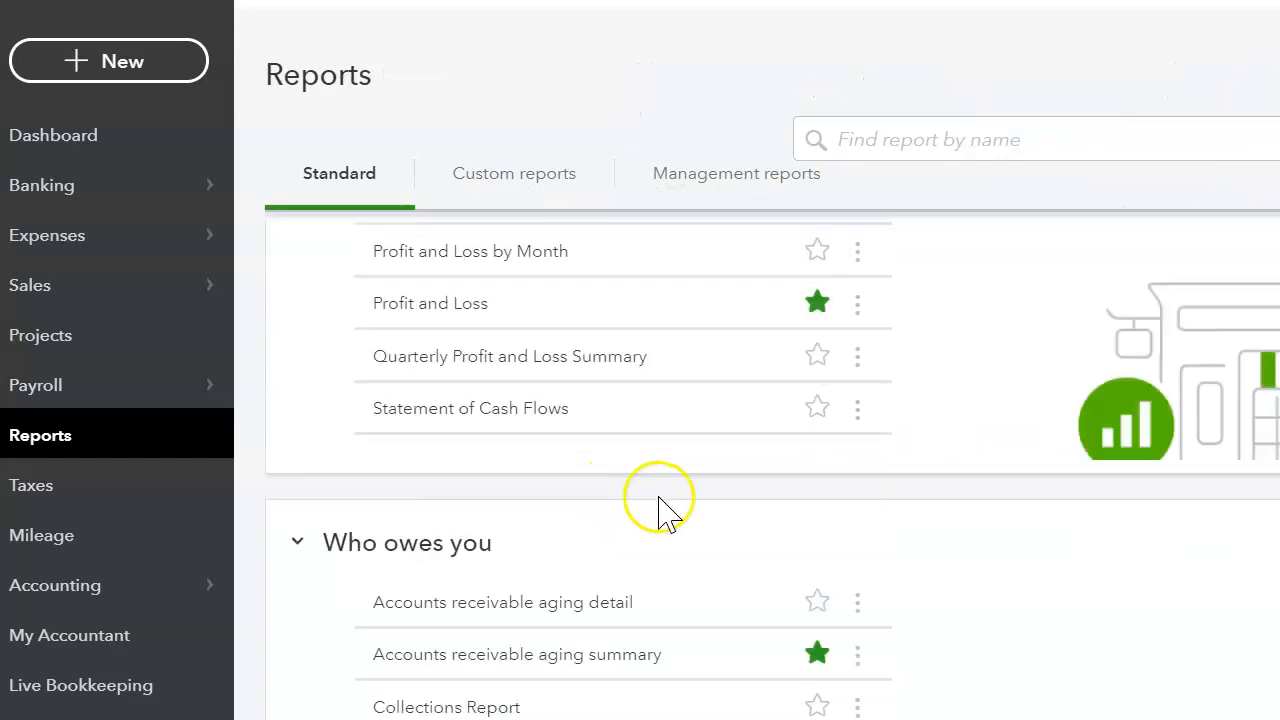
scroll(down, 3)
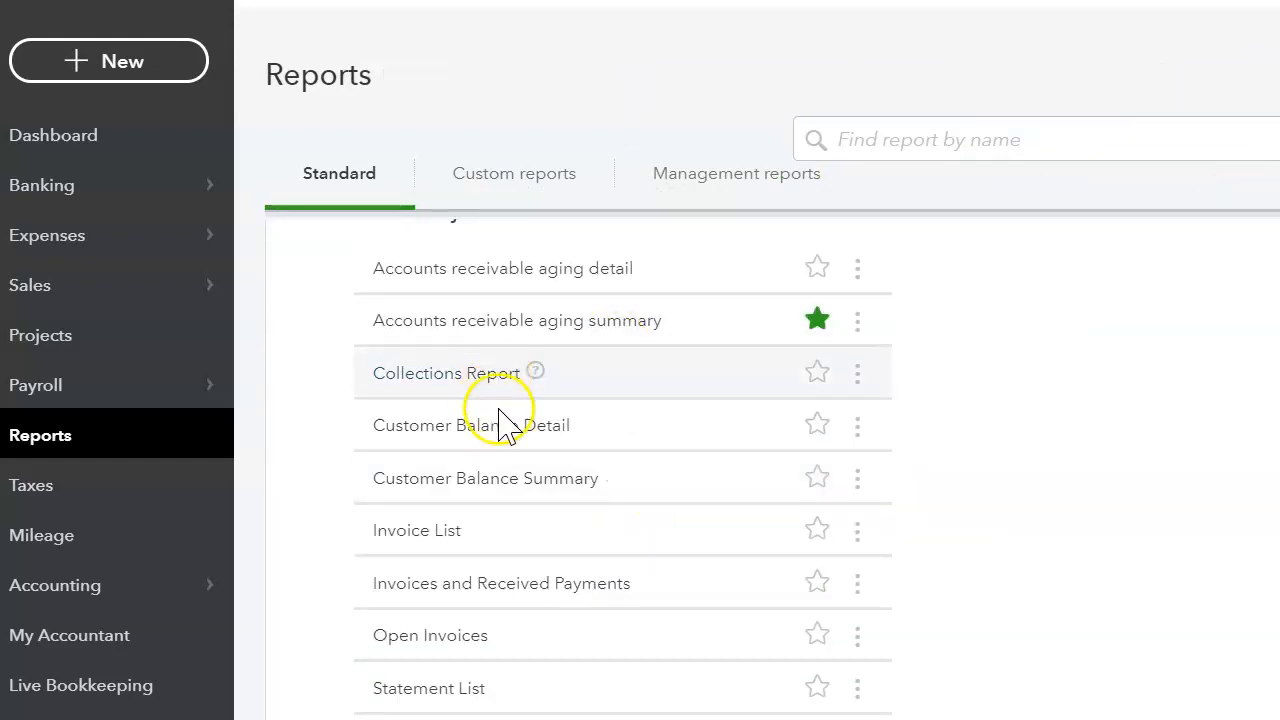
scroll(down, 3)
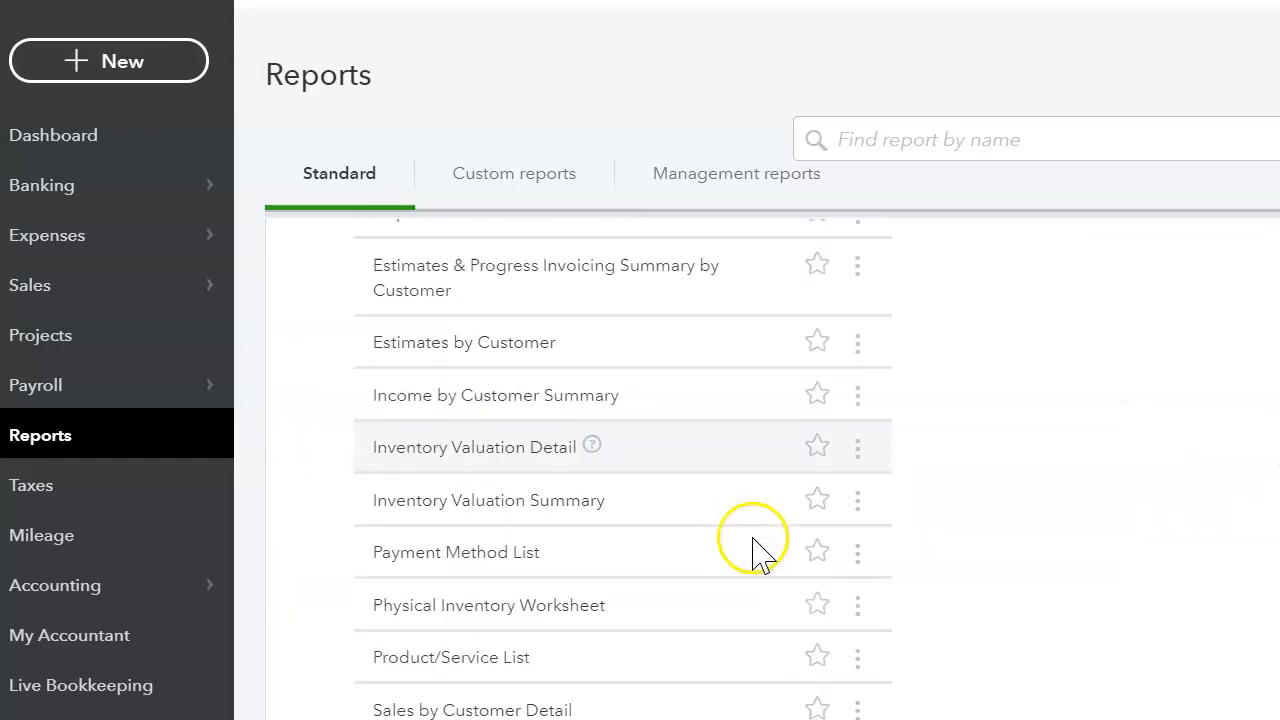
scroll(down, 3)
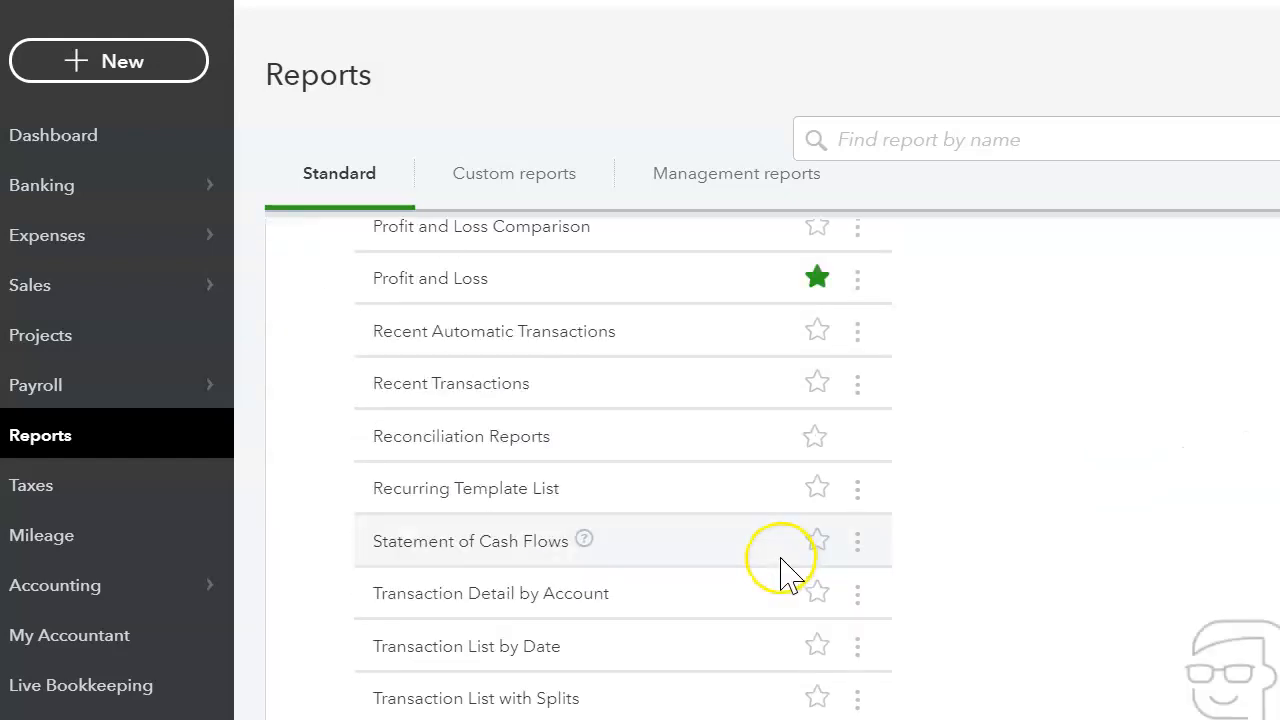
scroll(down, 3)
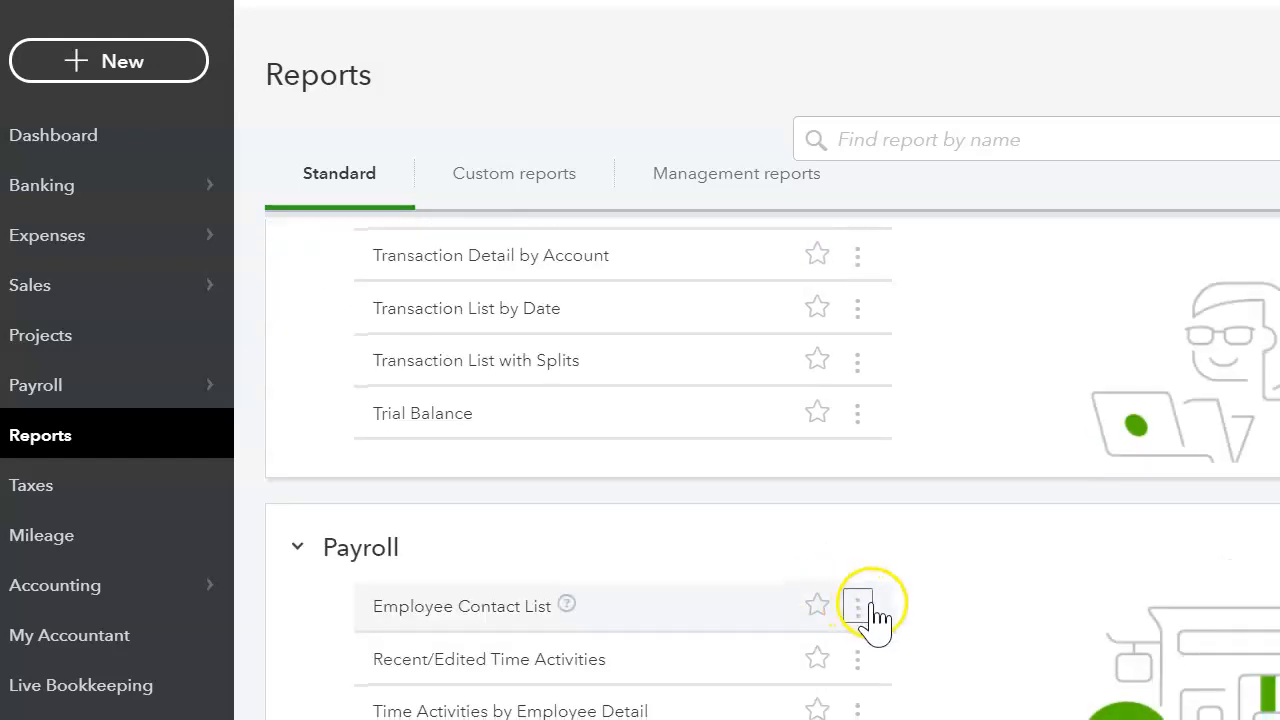
scroll(down, 3)
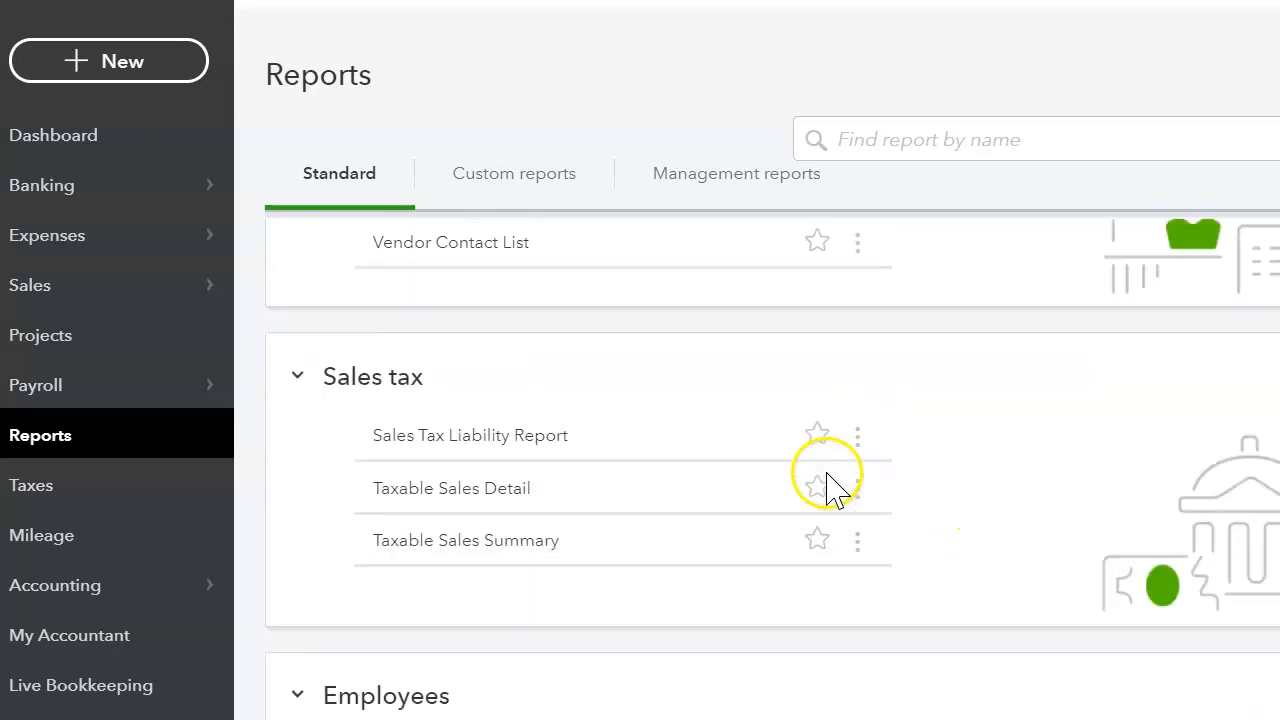
scroll(down, 3)
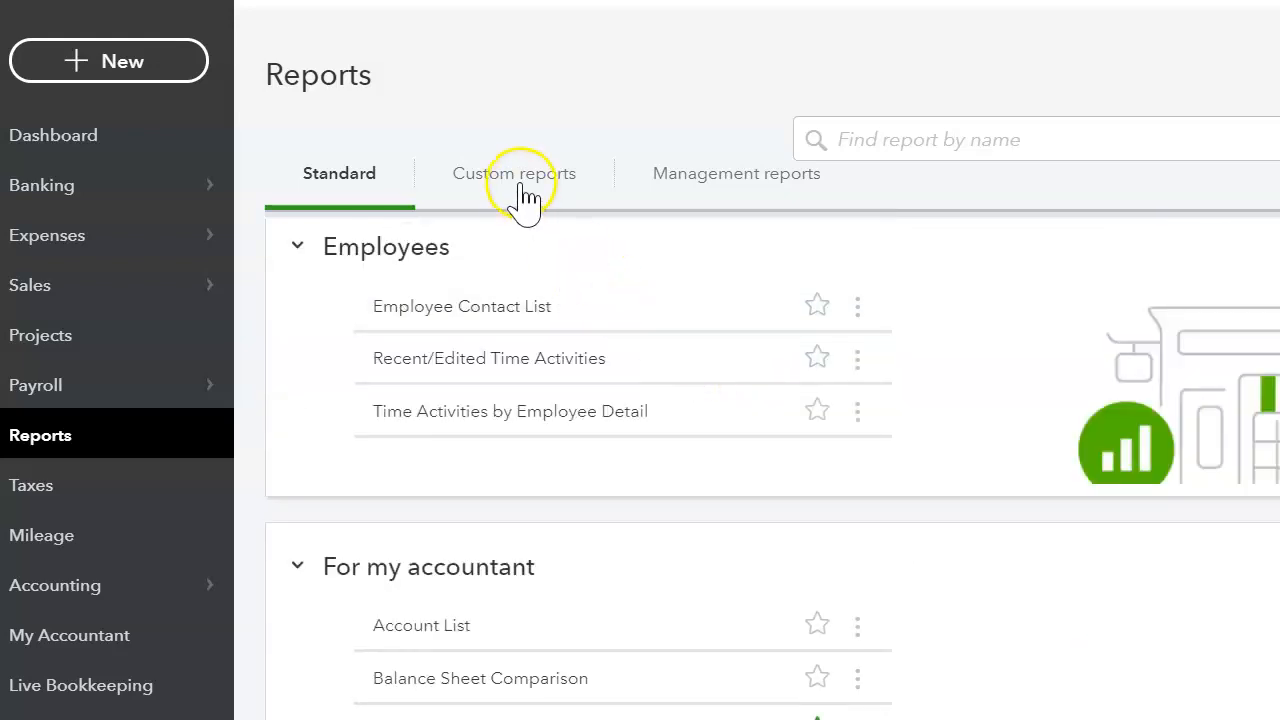
click(513, 173)
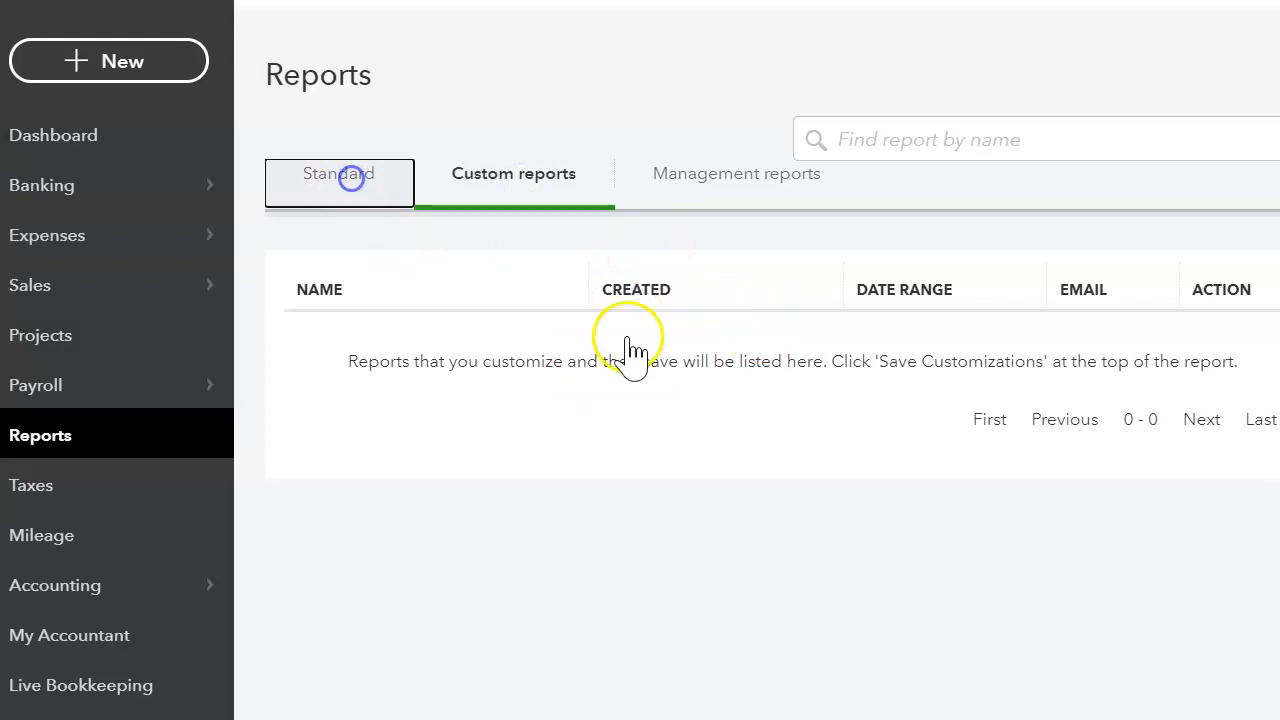
click(339, 173)
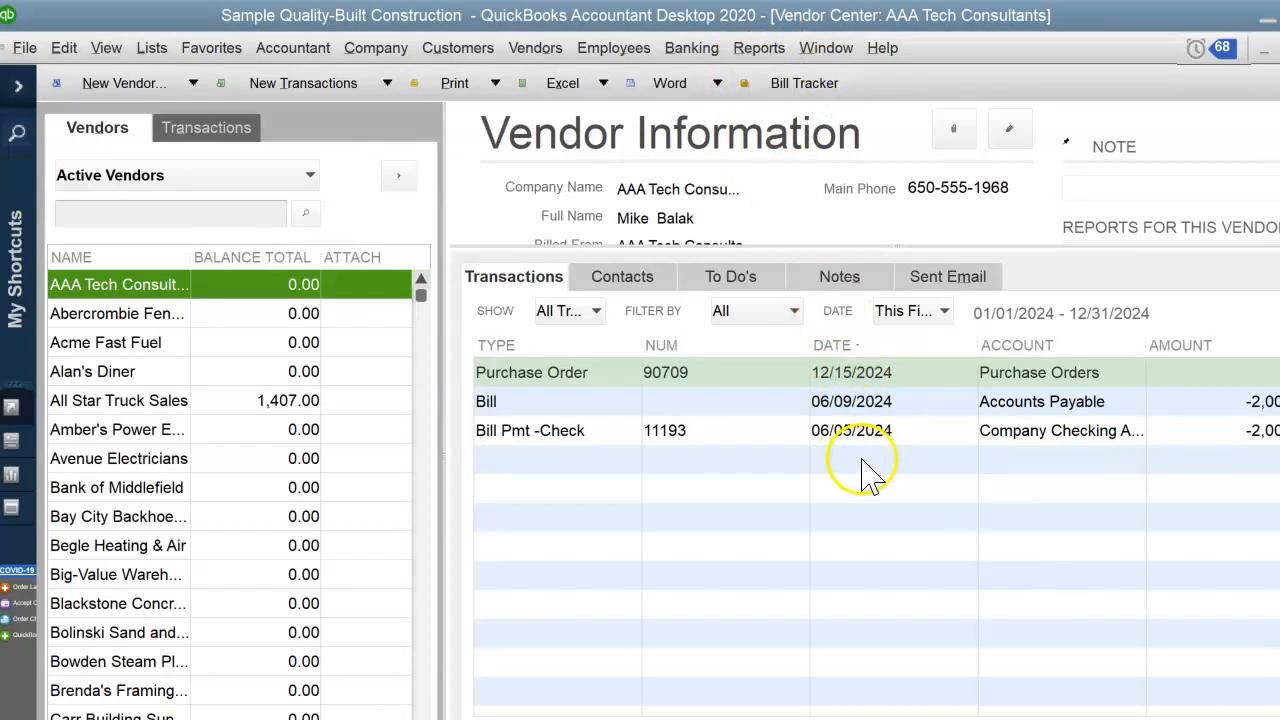
mouse_move(875, 440)
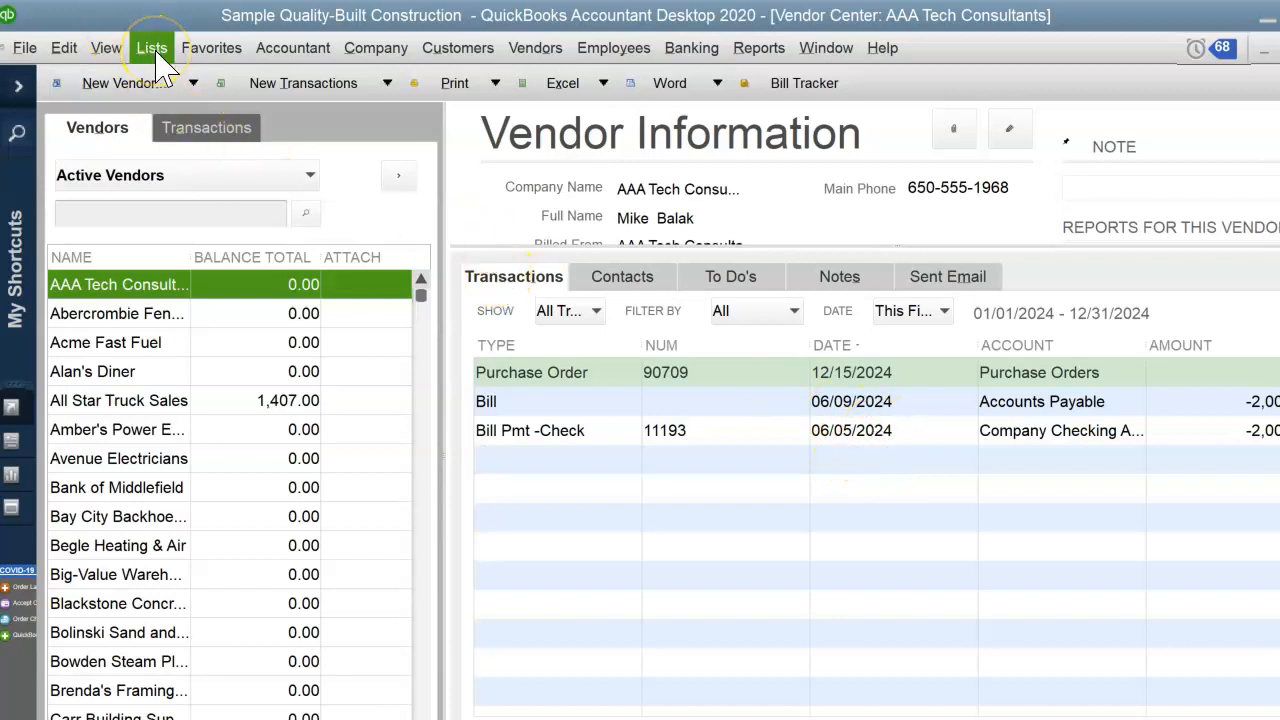
- Open the Item List from the Lists menu, showing Plans & Permits and Excavation
click(151, 47)
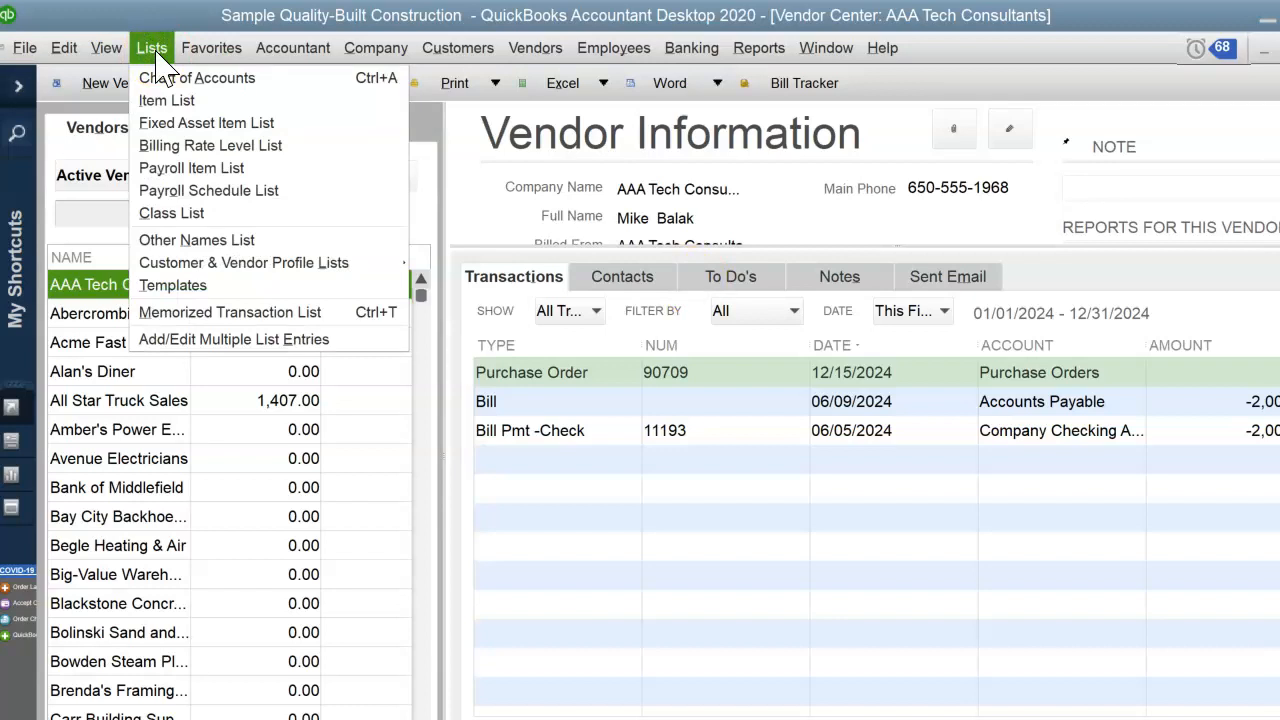
click(166, 100)
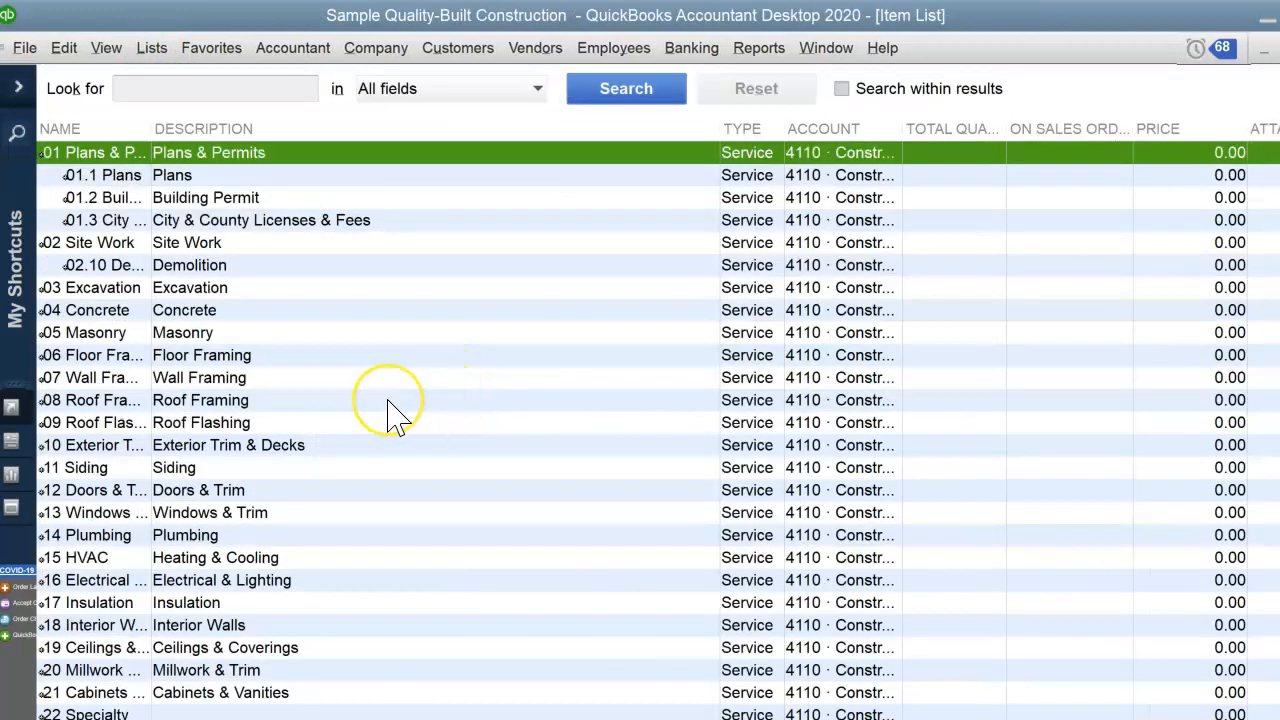
mouse_move(395, 415)
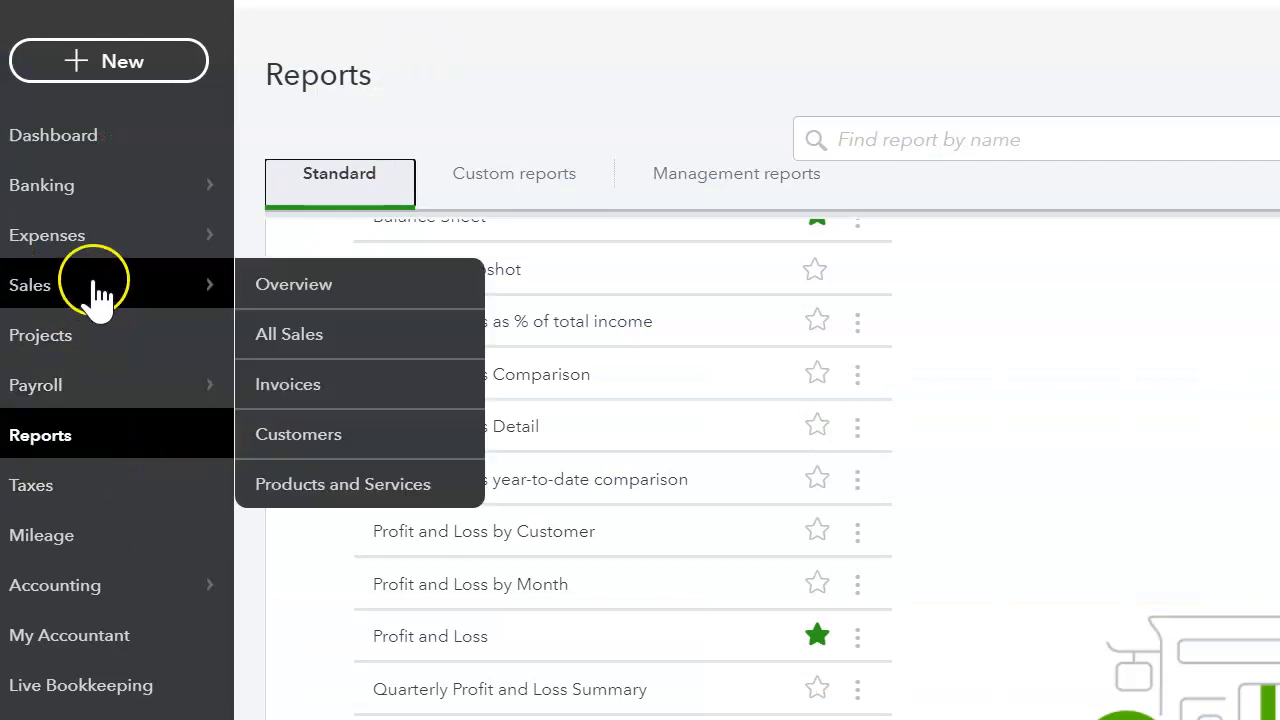
- Open Products and Services and scroll through items like Design, Pump and Rock Fountain
click(342, 484)
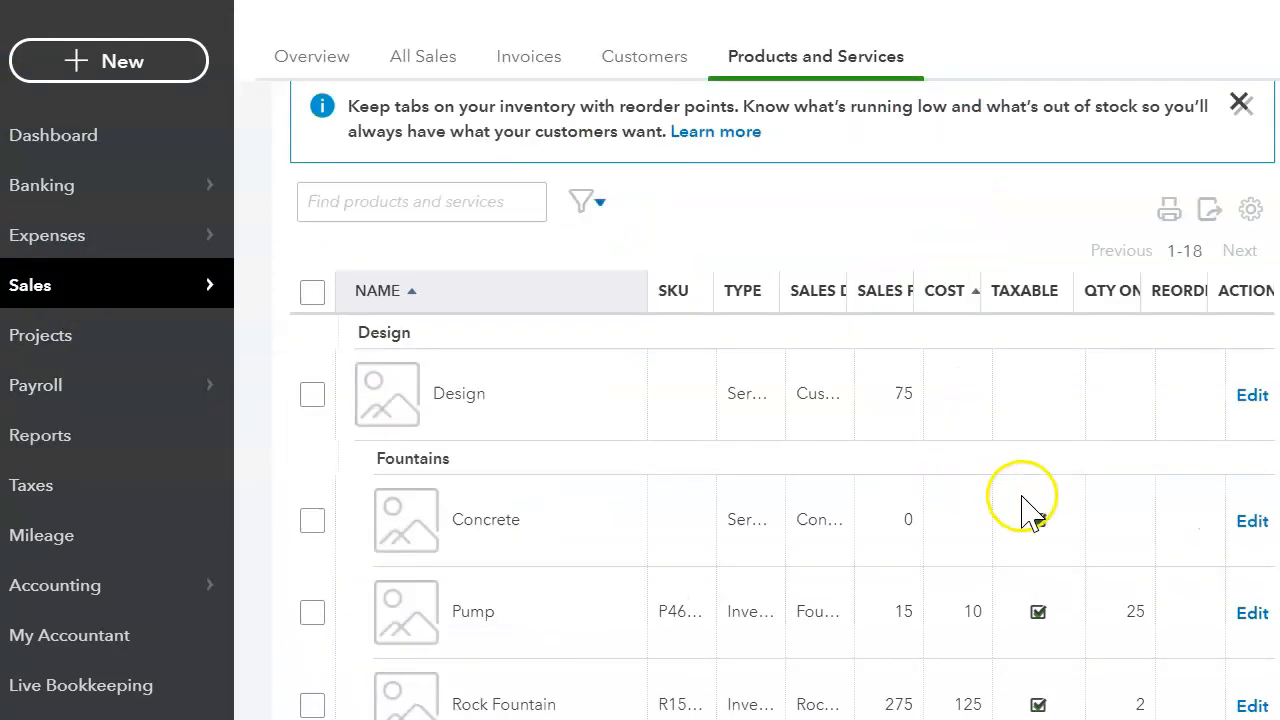
scroll(down, 3)
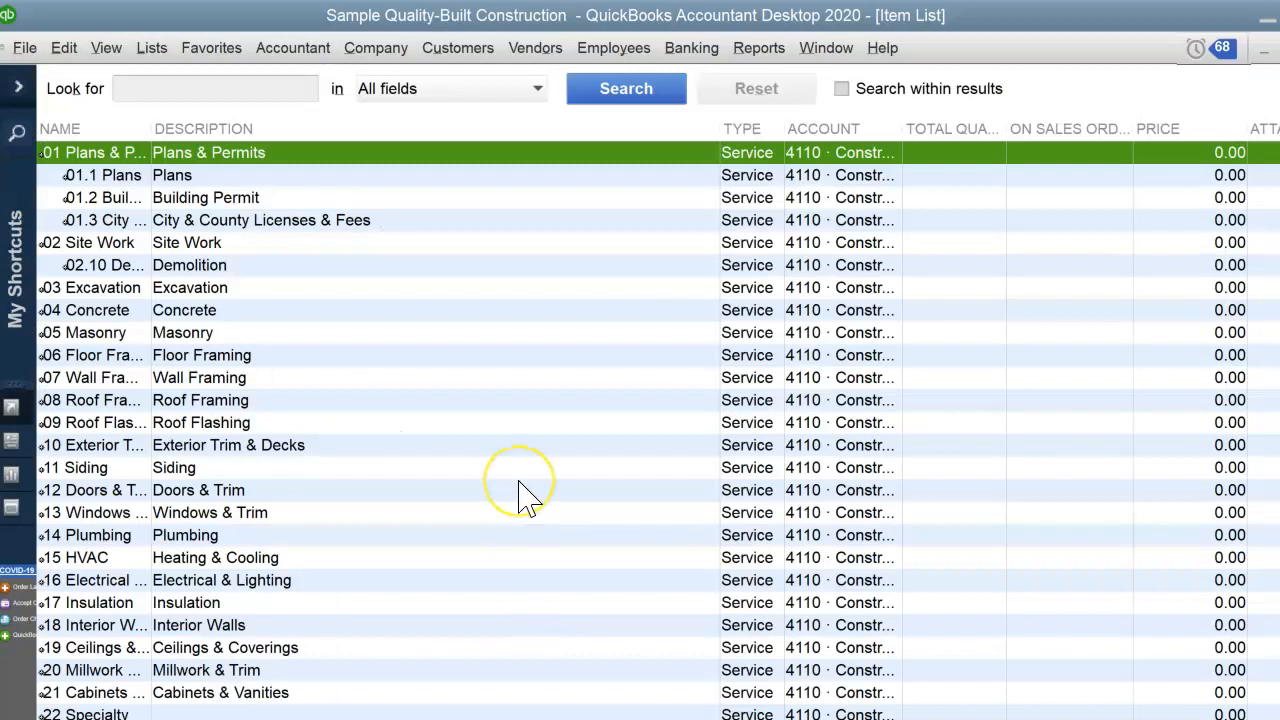
mouse_move(540, 495)
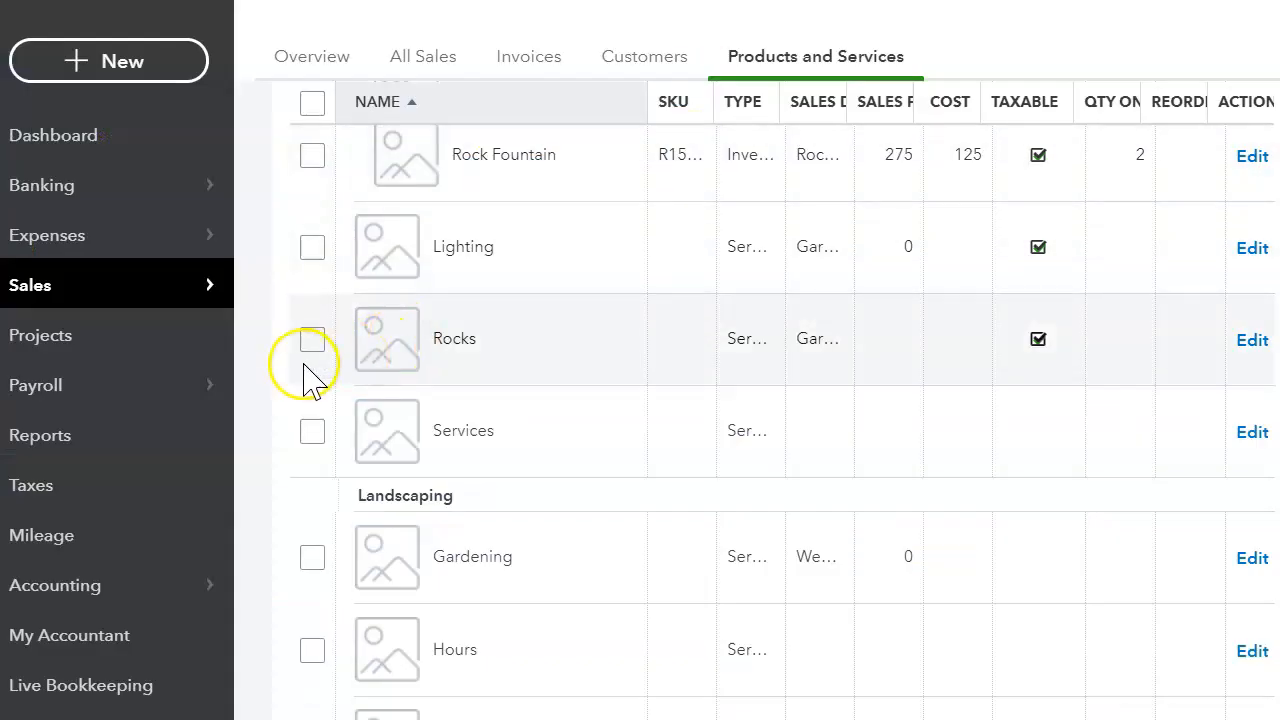
- Open Projects and reload past the network error to show the sample projects list
click(41, 335)
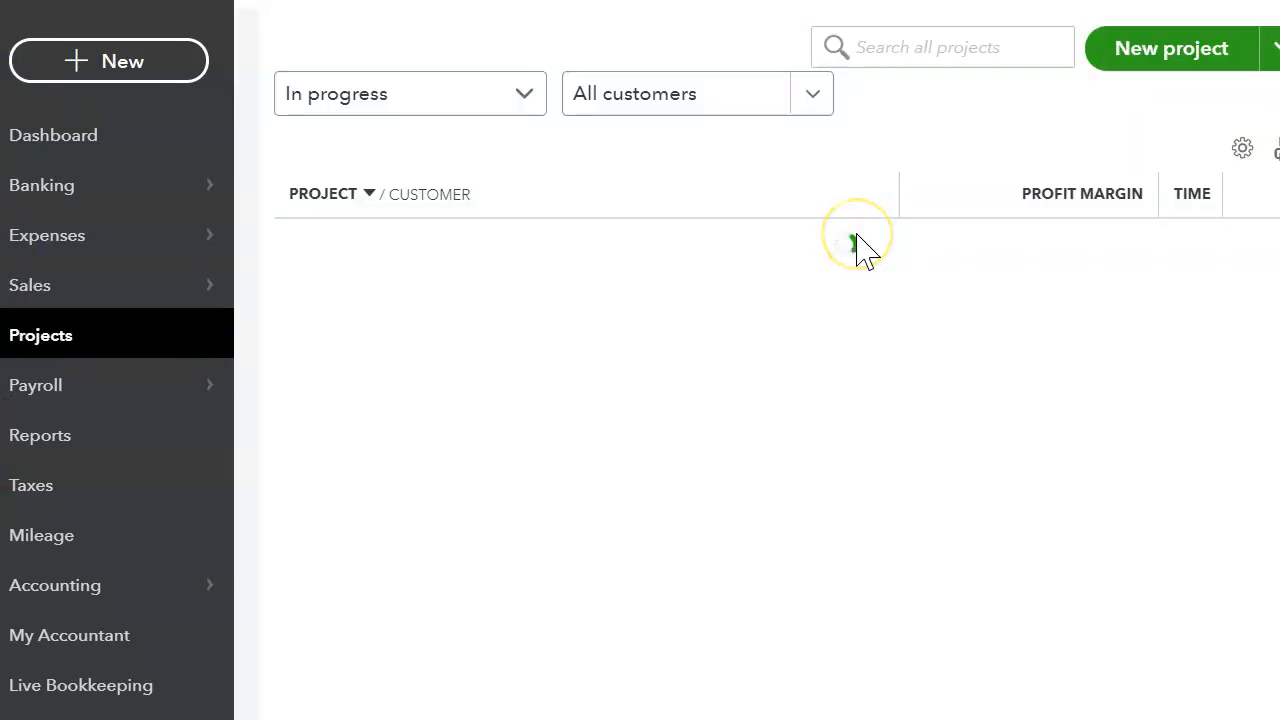
click(41, 335)
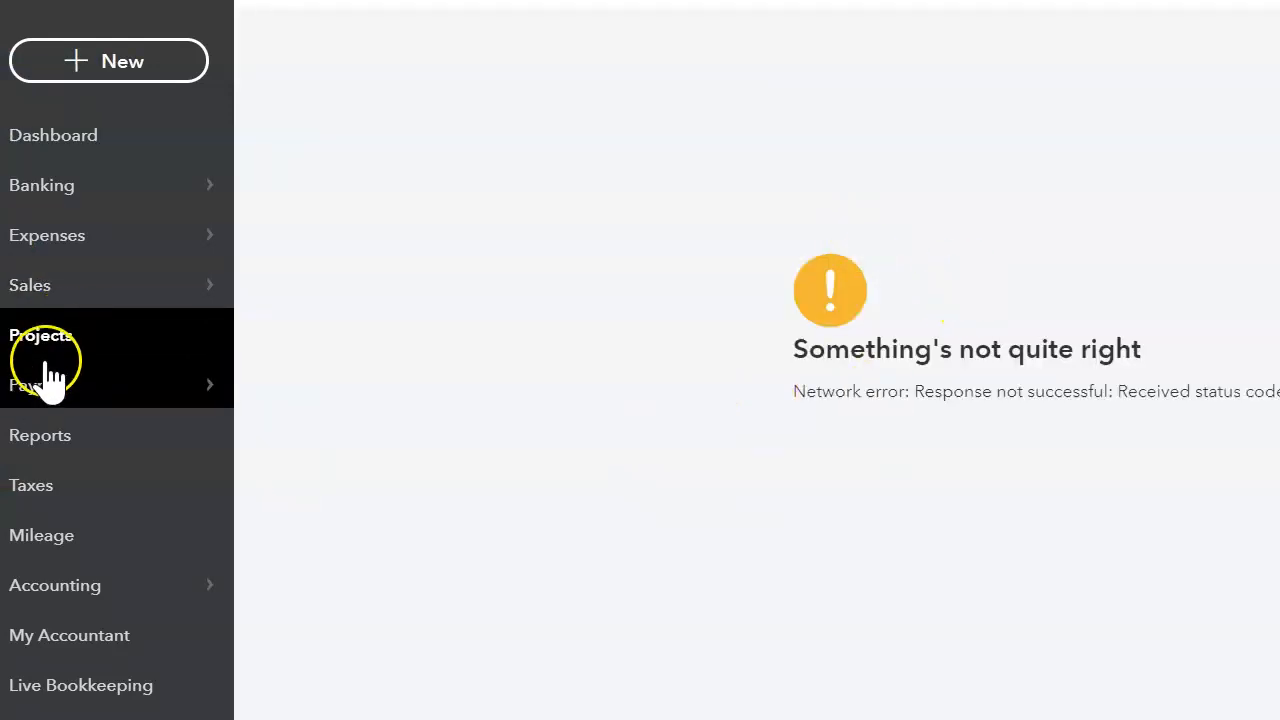
click(42, 335)
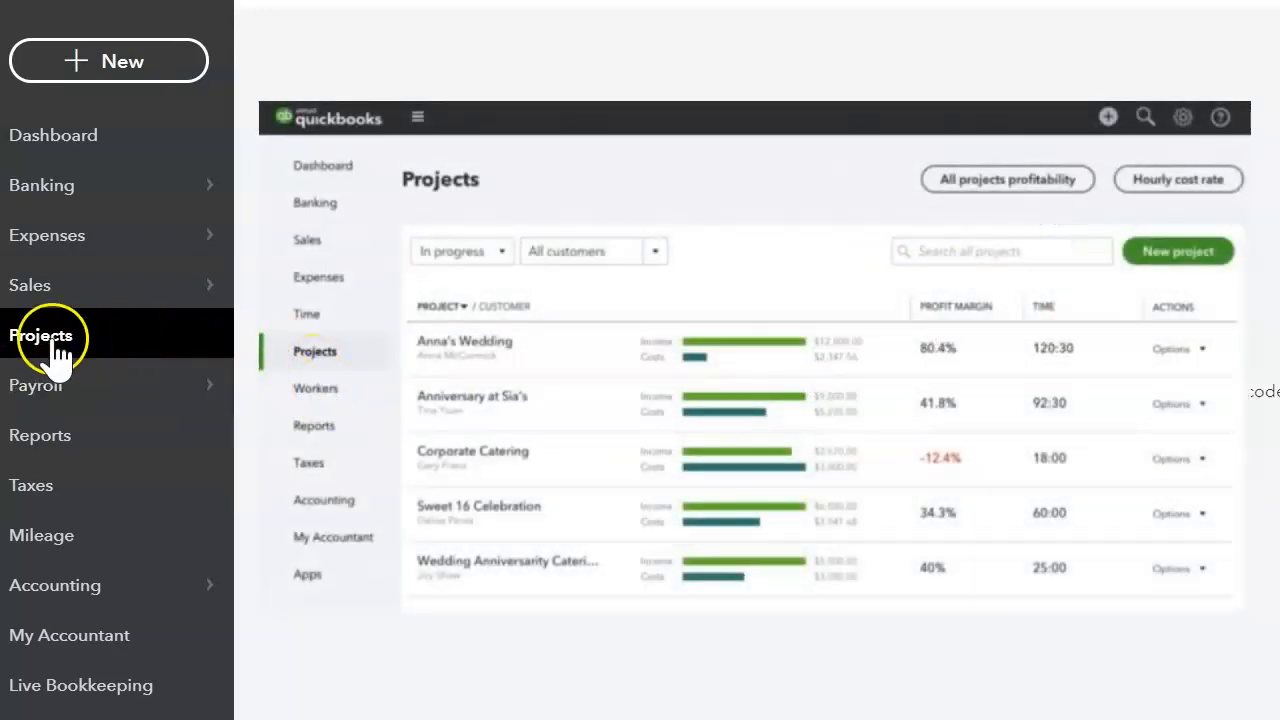
click(37, 385)
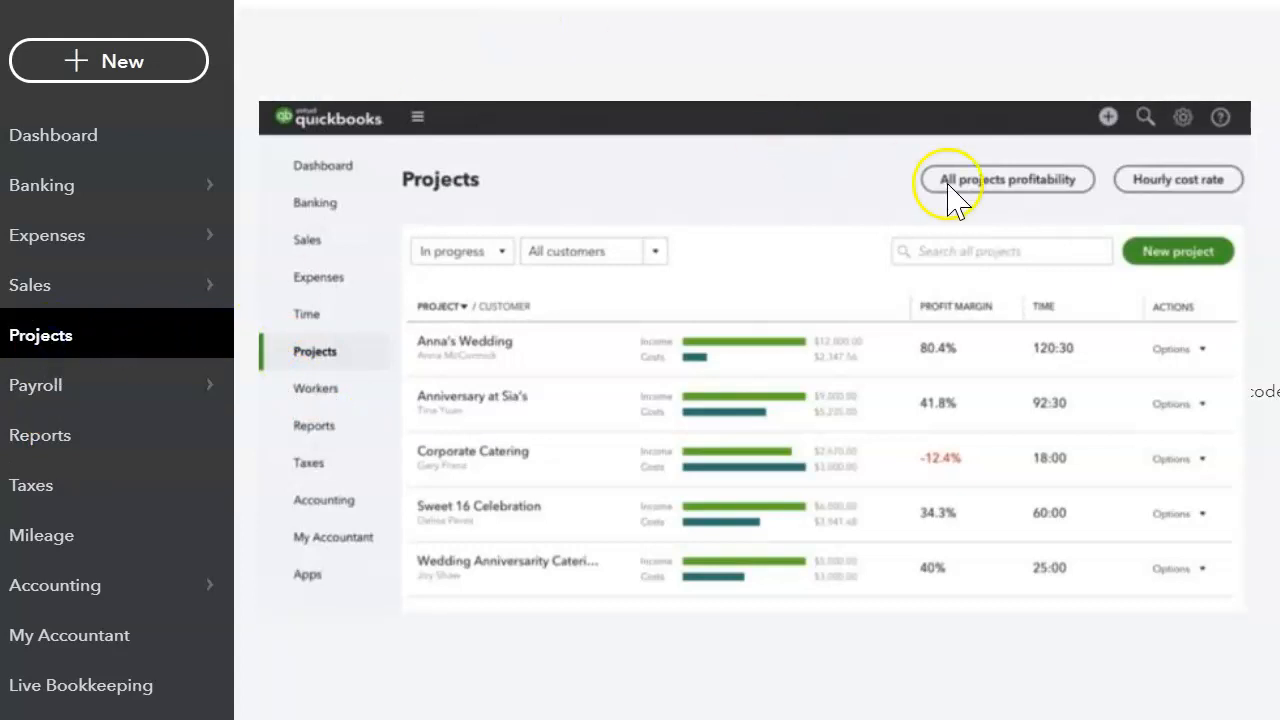
mouse_move(975, 440)
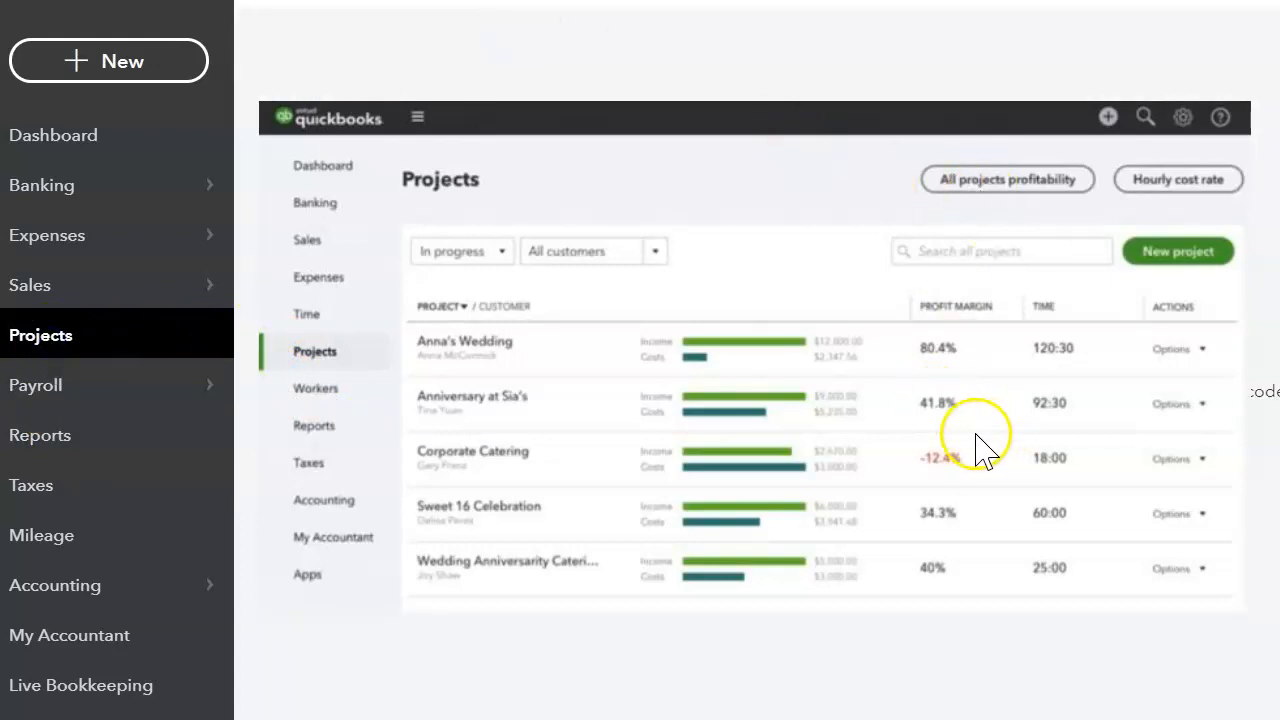
mouse_move(760, 575)
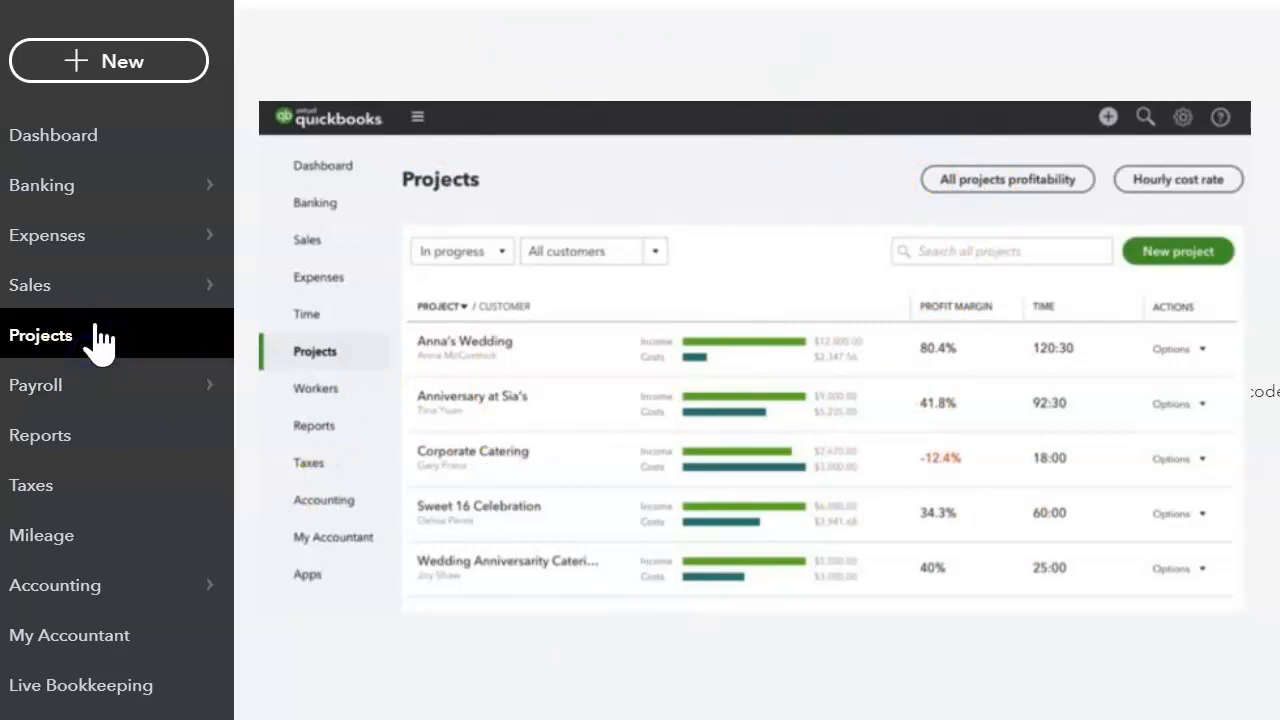
click(1006, 179)
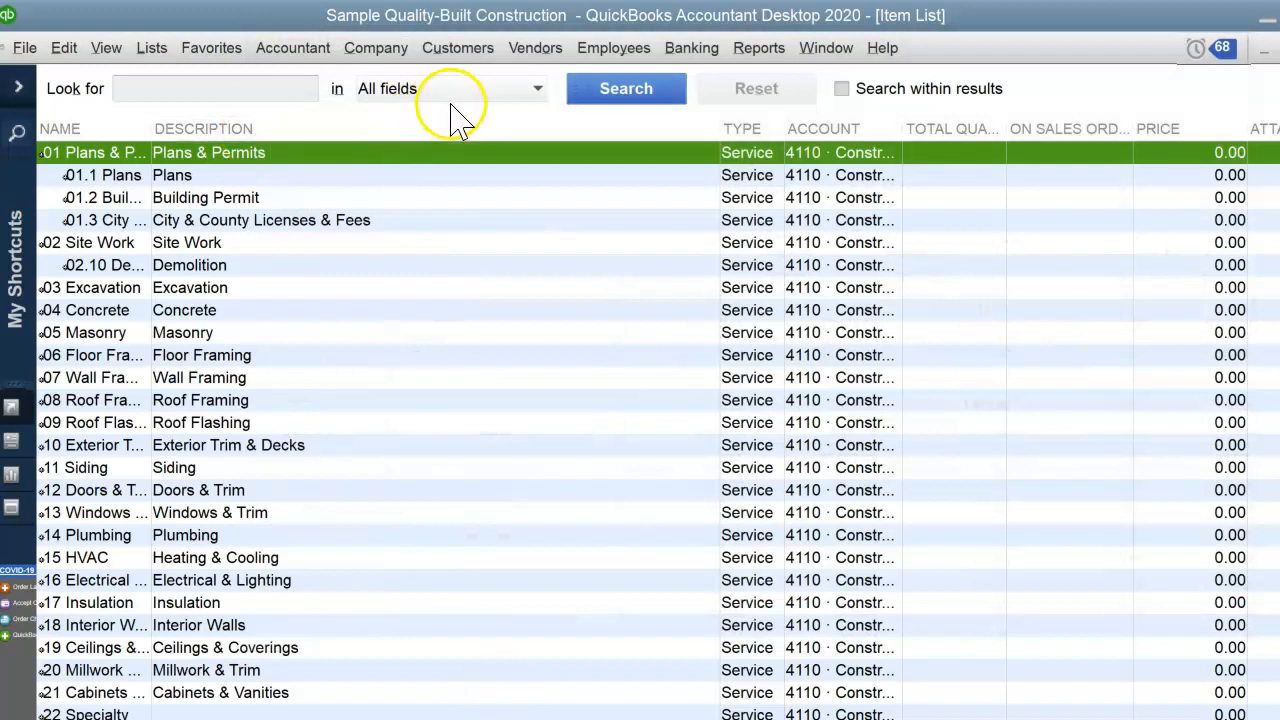
- Open Heather Campbell's House-New Construction job in the Customer Center with Date set to All
click(691, 47)
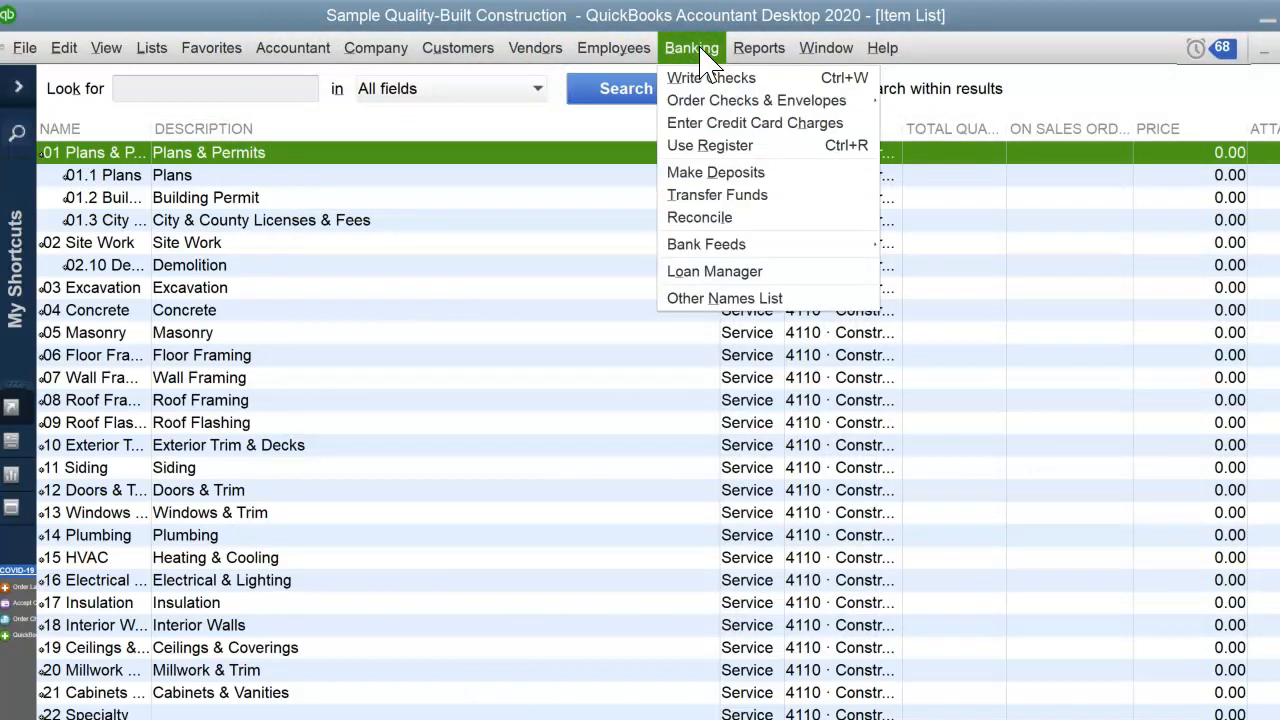
click(458, 47)
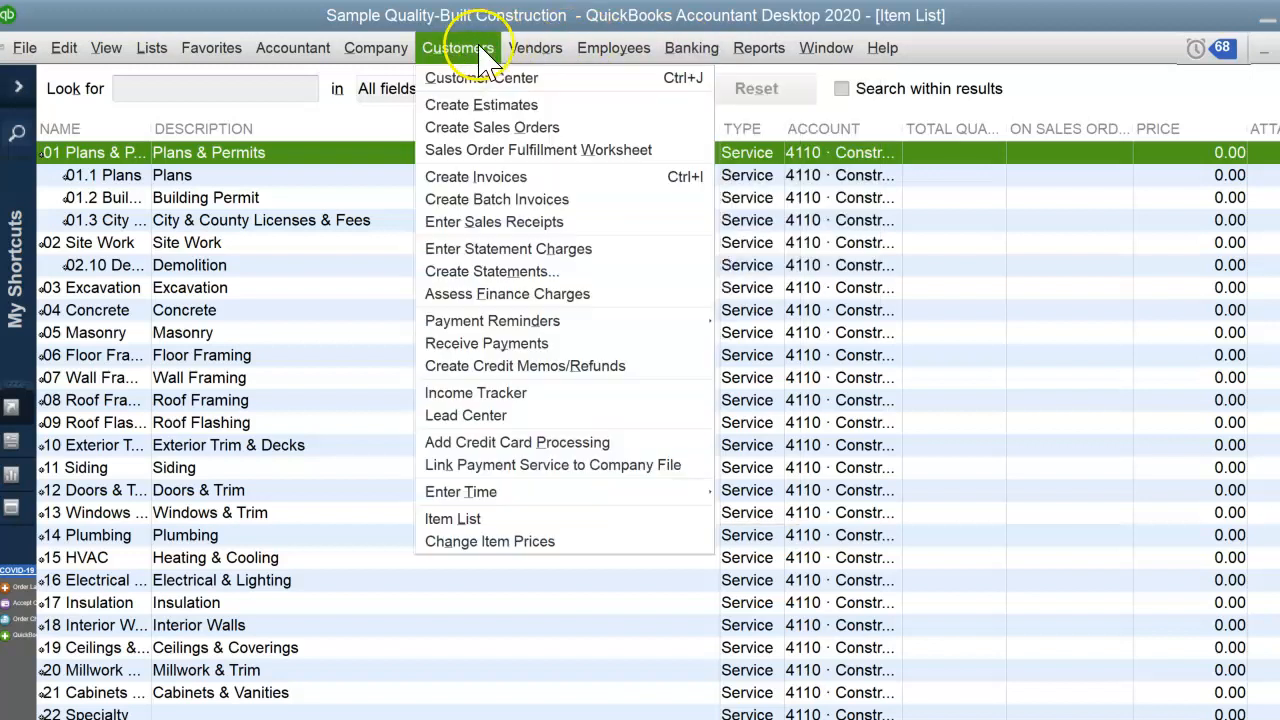
click(481, 78)
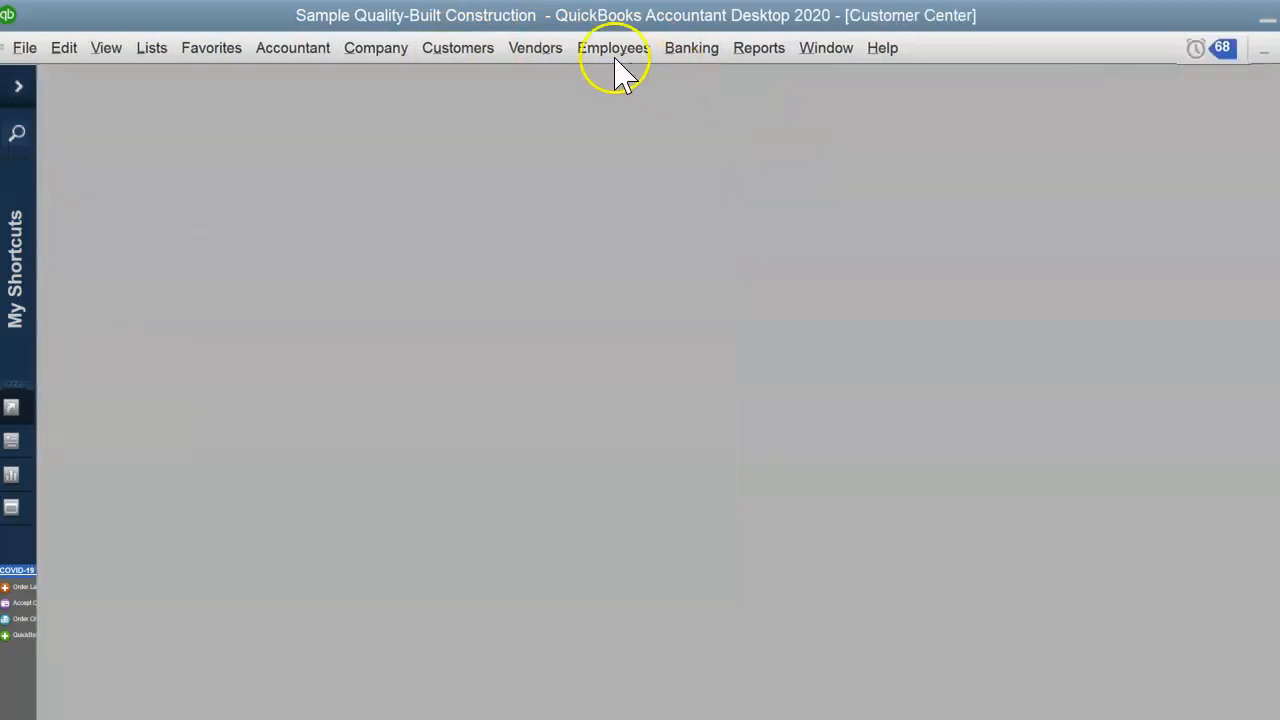
click(95, 371)
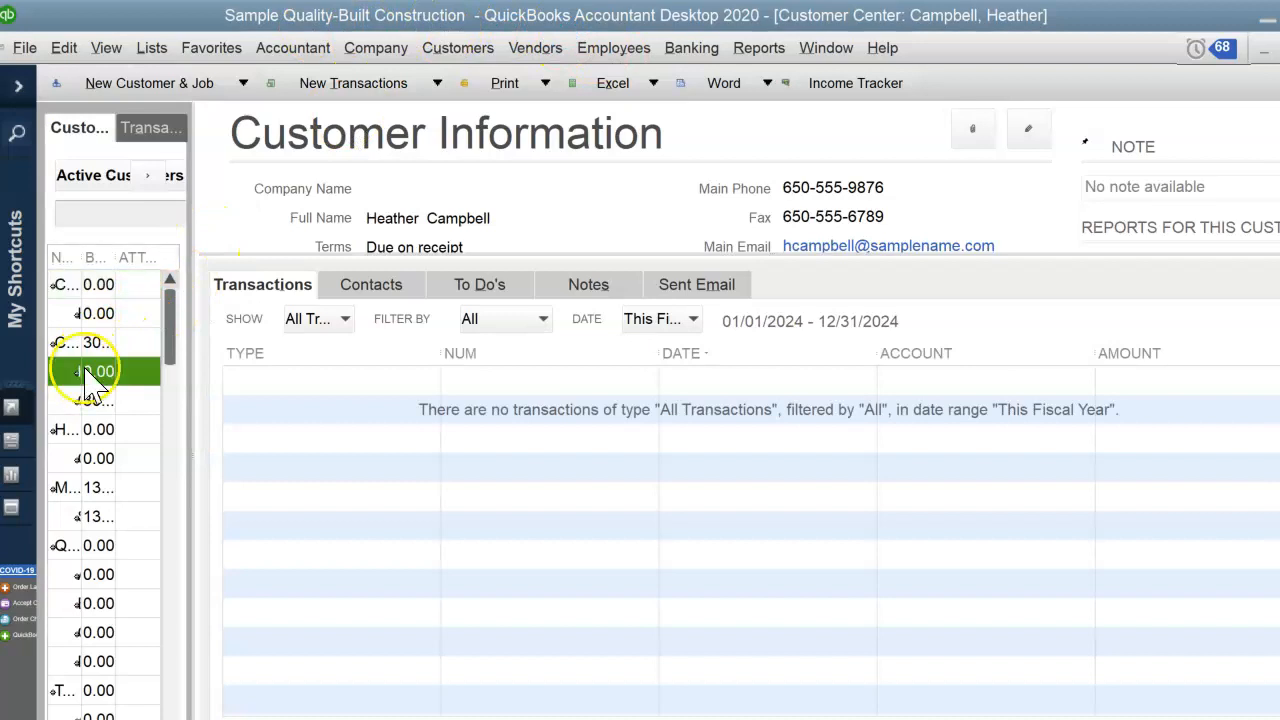
click(98, 313)
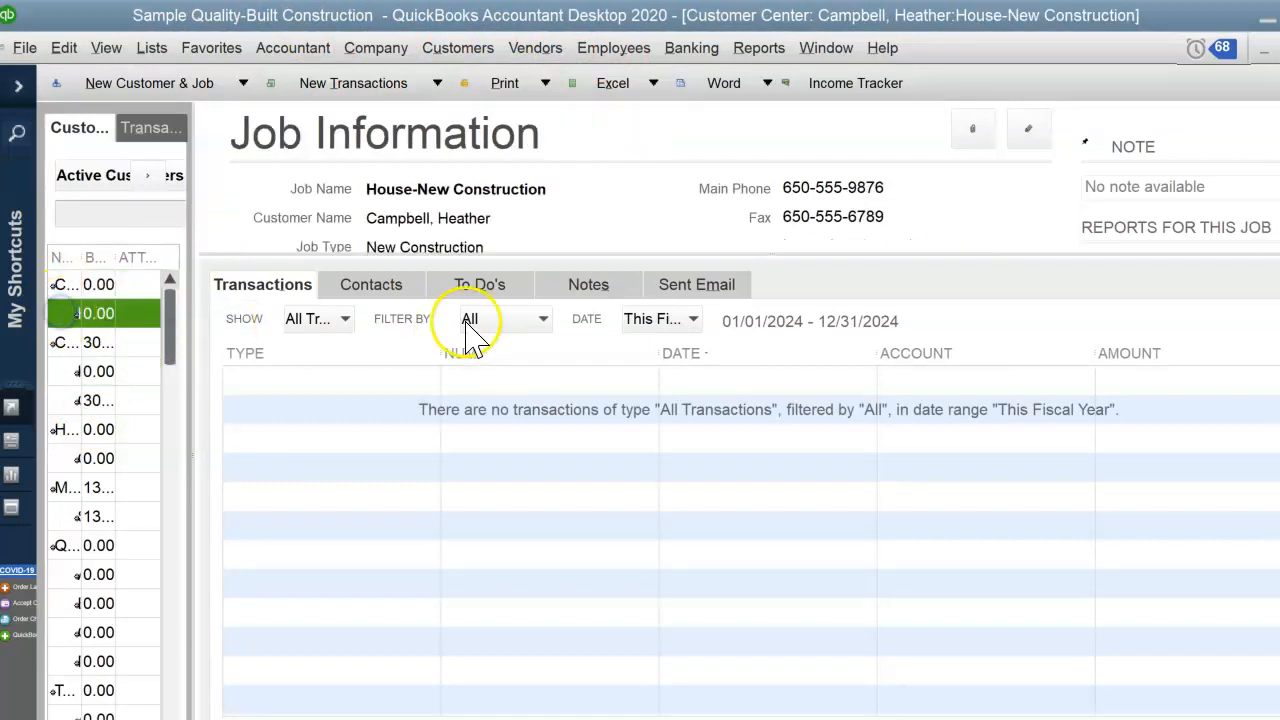
click(660, 318)
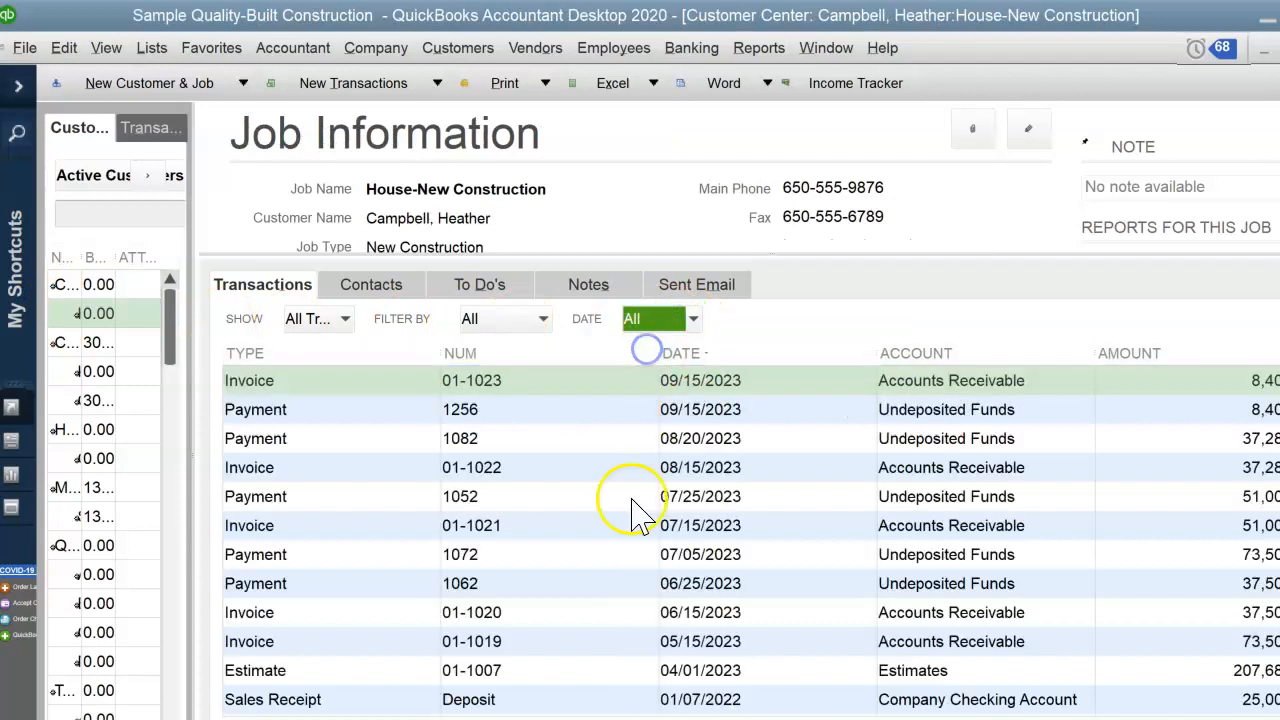
mouse_move(1000, 610)
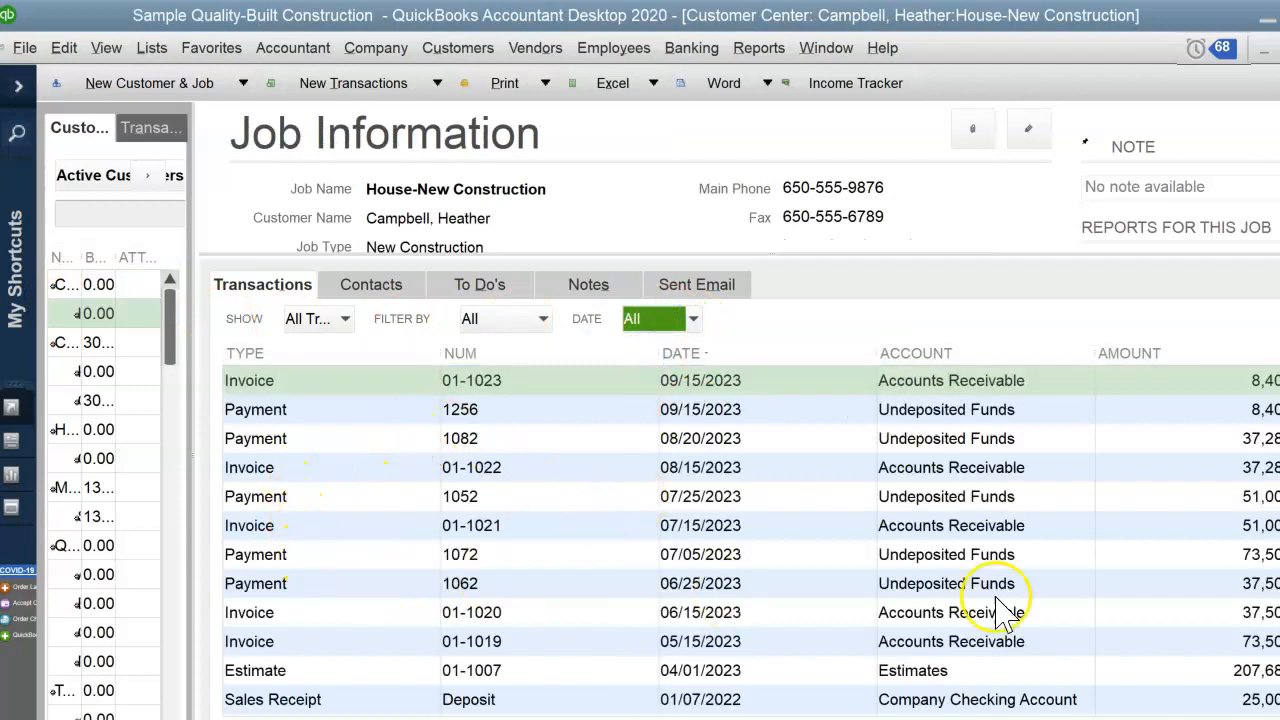
mouse_move(955, 555)
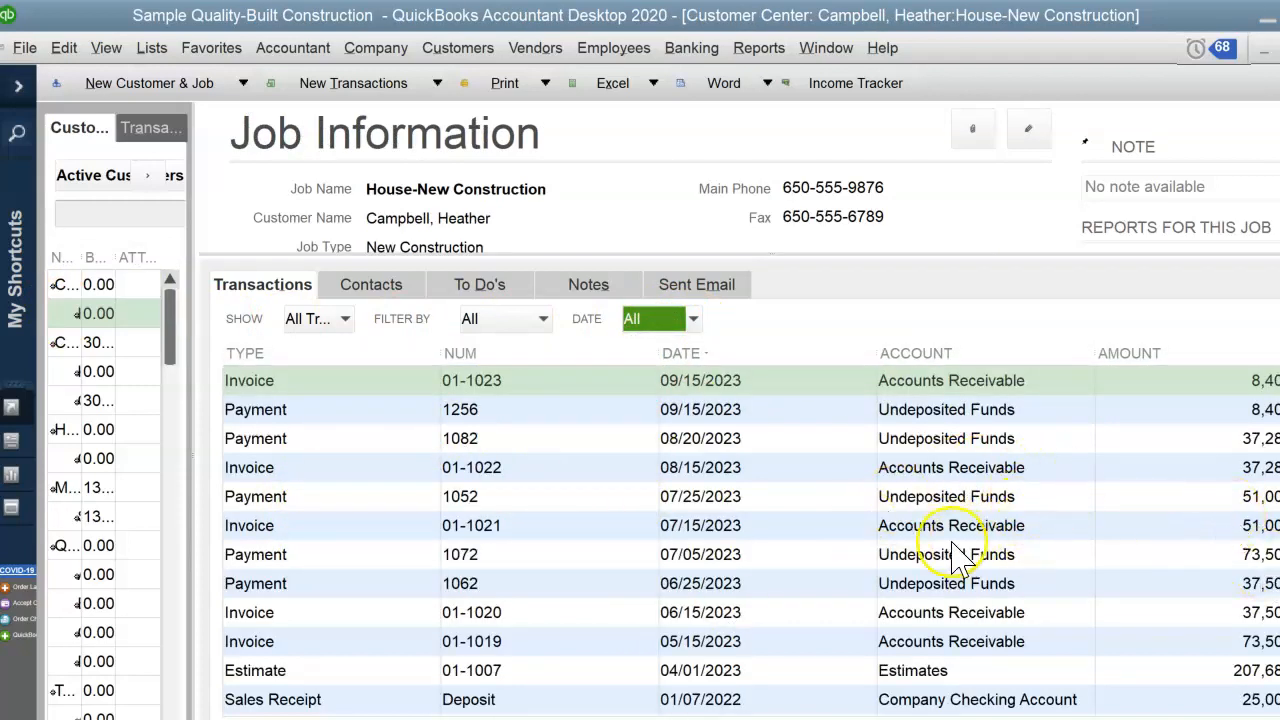
mouse_move(720, 565)
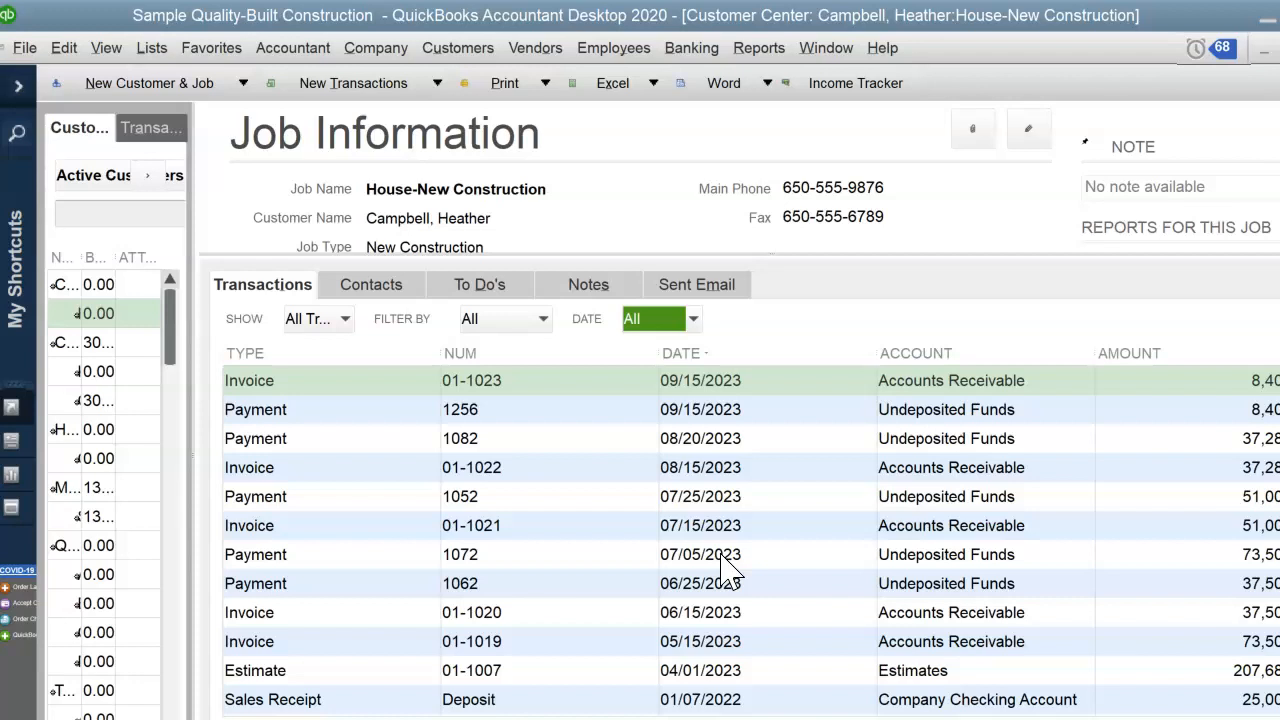
mouse_move(722, 570)
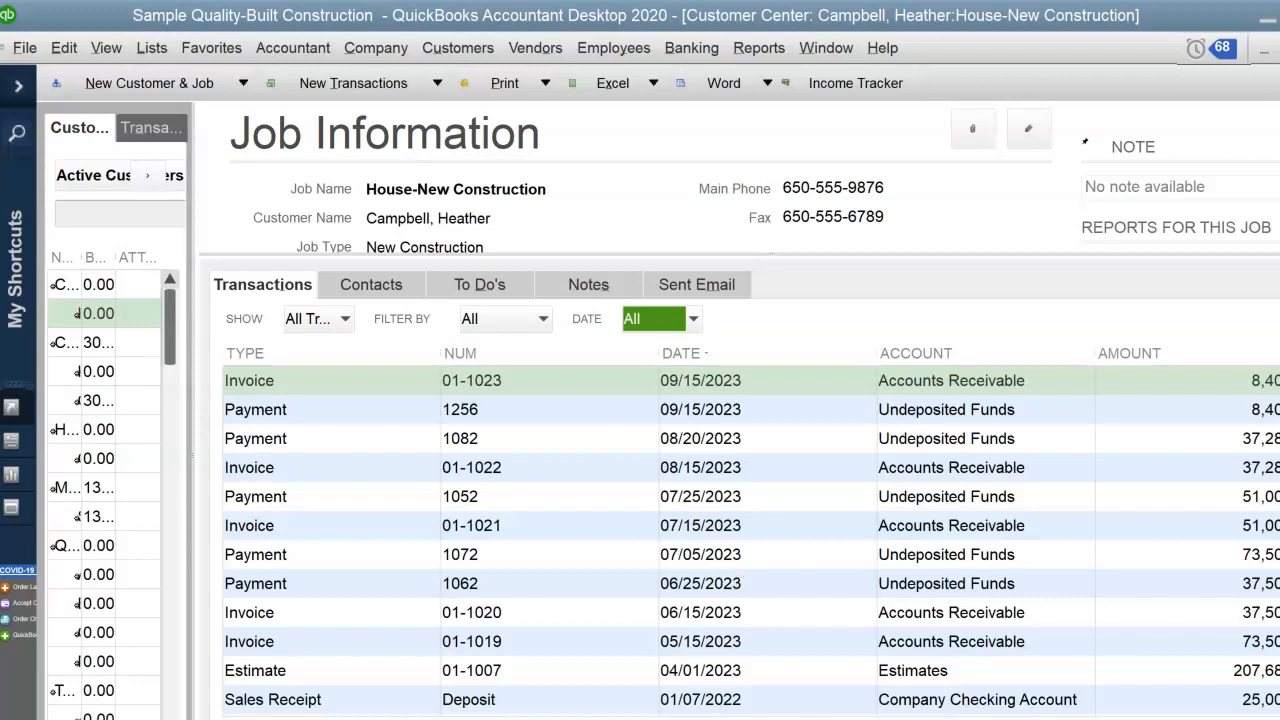